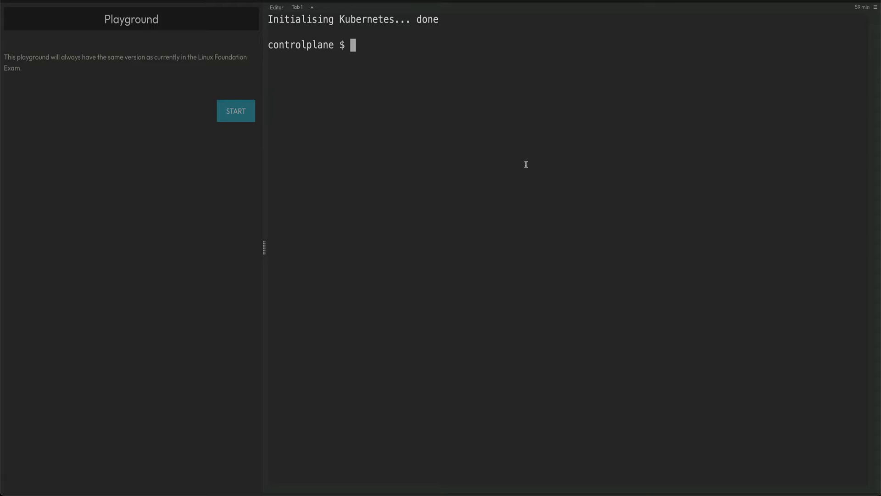
{"action": "mouse_move", "coordinate": [460, 122]}
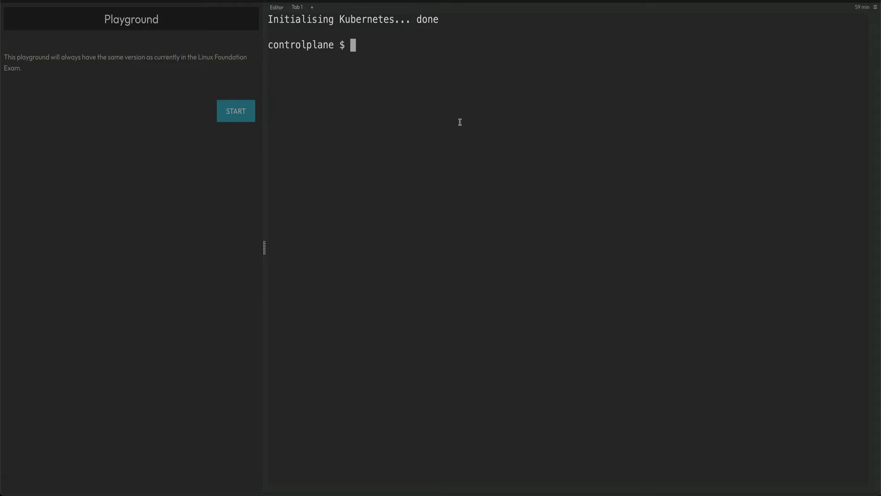
{"action": "mouse_move", "coordinate": [436, 102]}
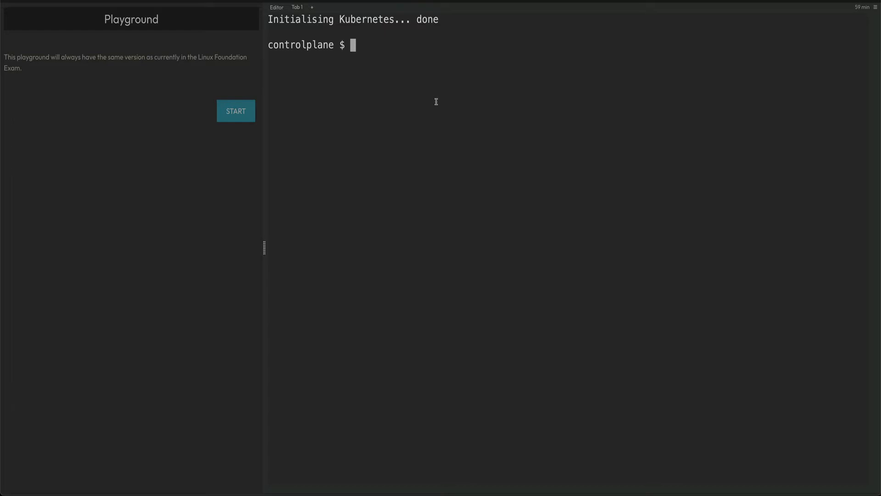
{"action": "mouse_move", "coordinate": [413, 96]}
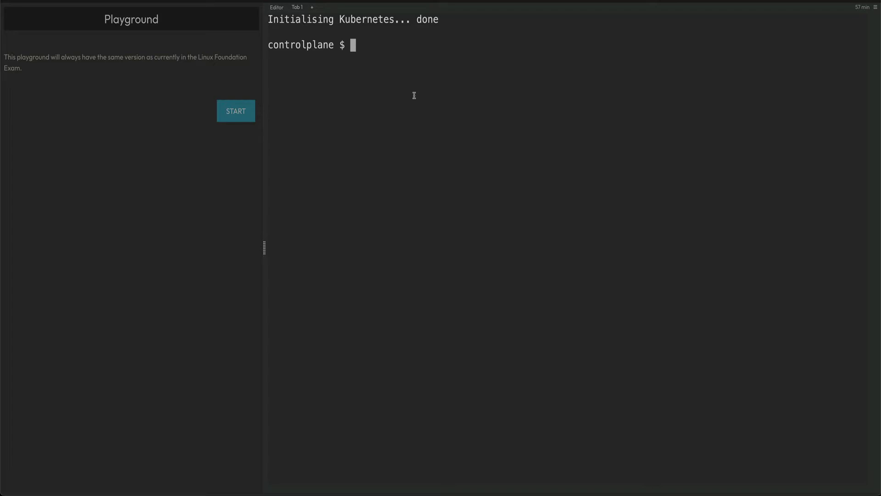
Print /etc/kubernetes/manifests/etcd.yaml and scroll through its data directory and certificate paths.
{"action": "type", "text": "cat"}
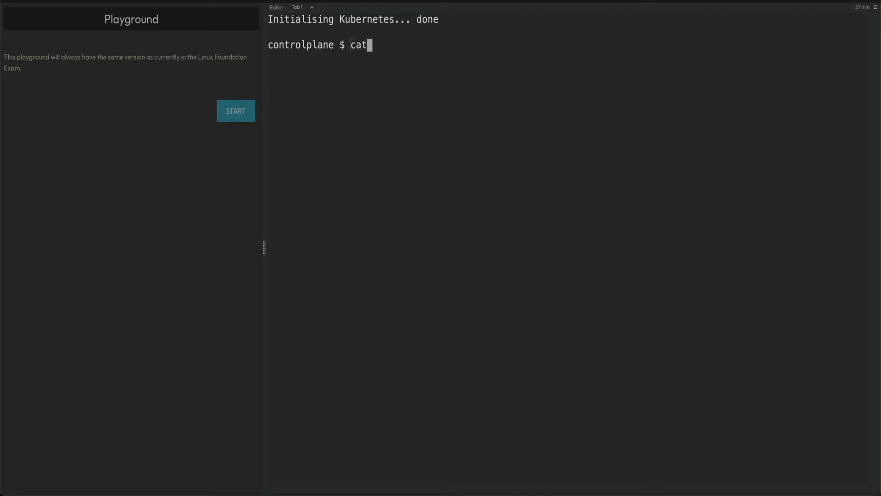
{"action": "type", "text": "/"}
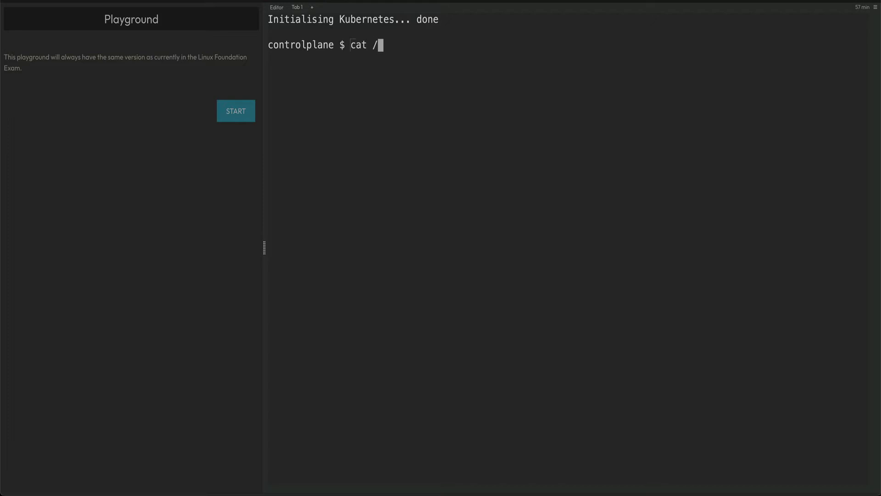
{"action": "type", "text": "etc/kubernetes/"}
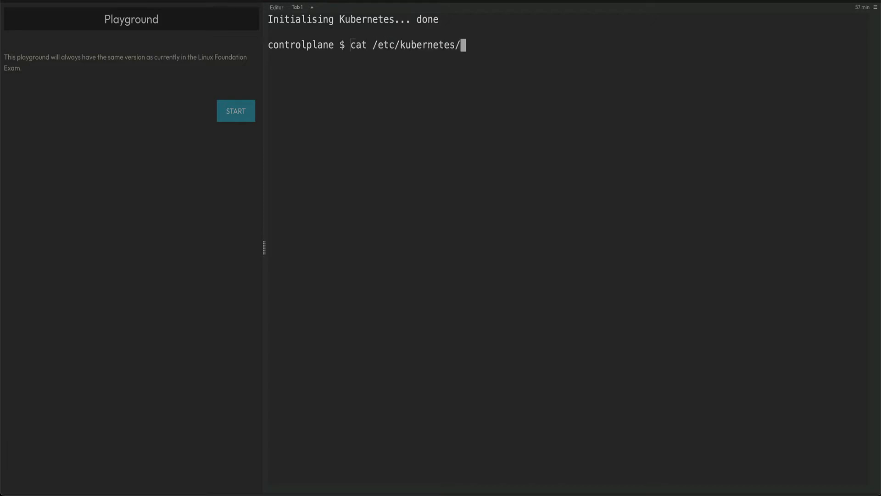
{"action": "type", "text": "manifests/e"}
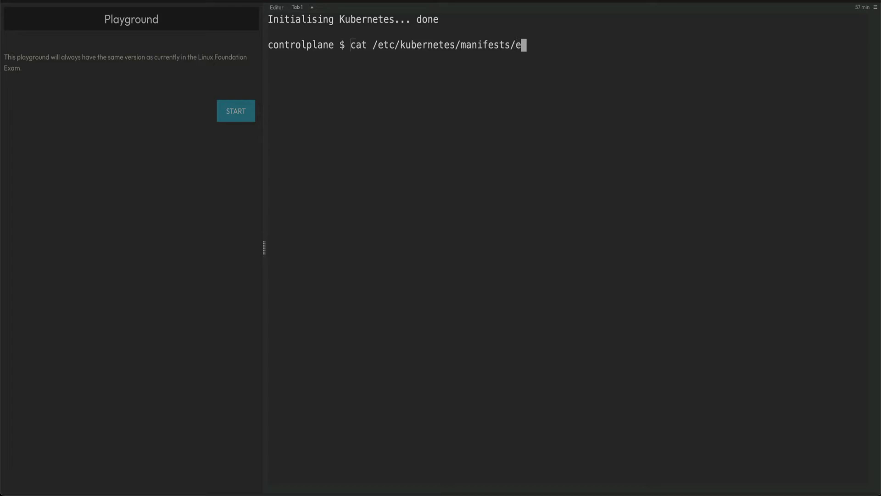
{"action": "key", "text": "Return"}
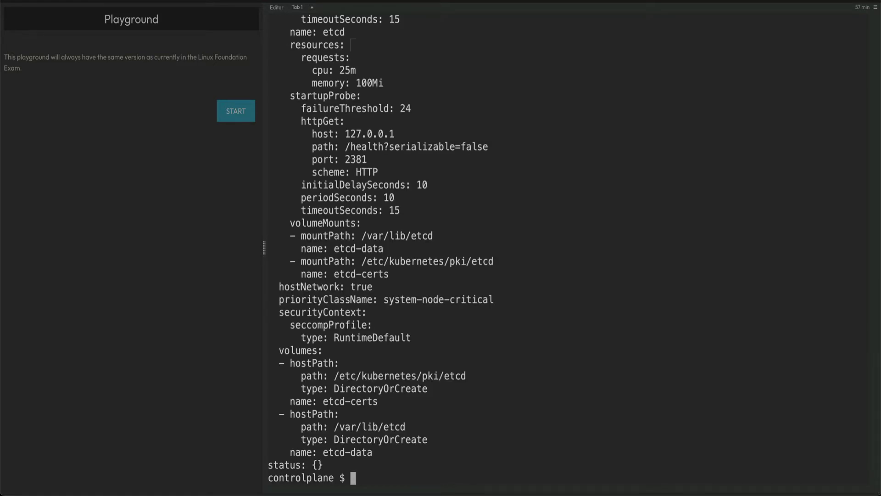
{"action": "scroll", "scroll_direction": "up", "scroll_amount": 3}
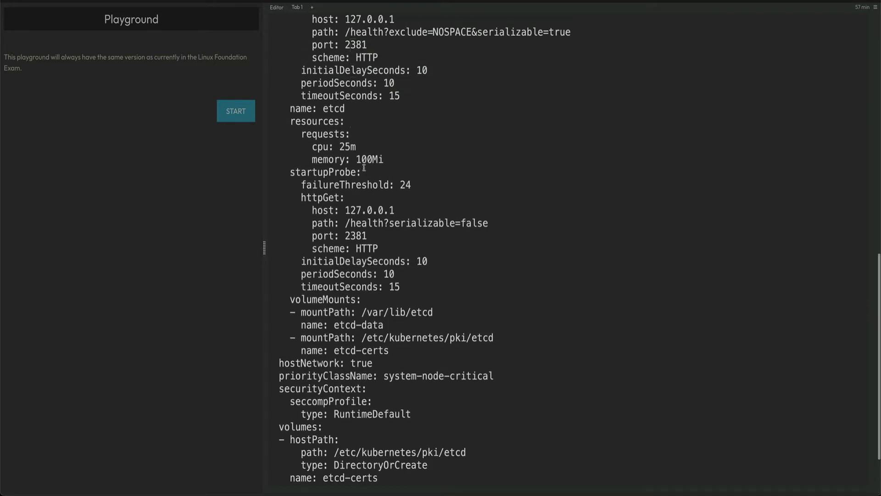
{"action": "scroll", "scroll_direction": "up", "scroll_amount": 3}
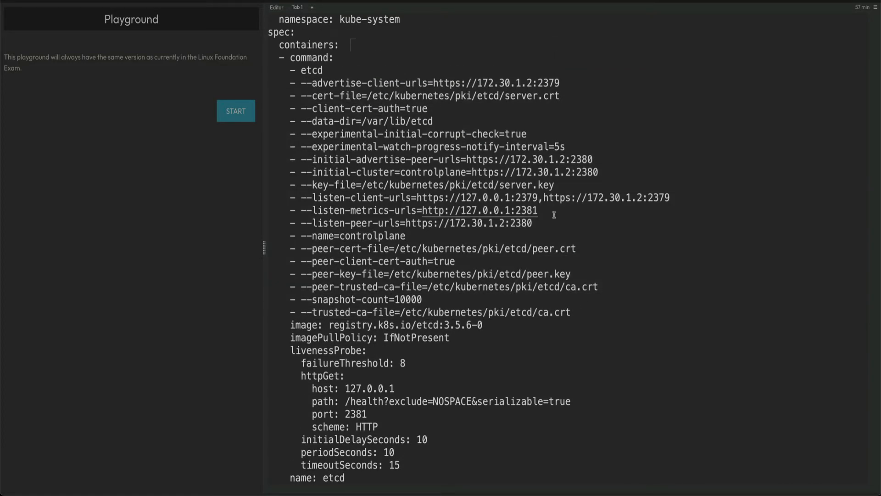
{"action": "mouse_move", "coordinate": [413, 181]}
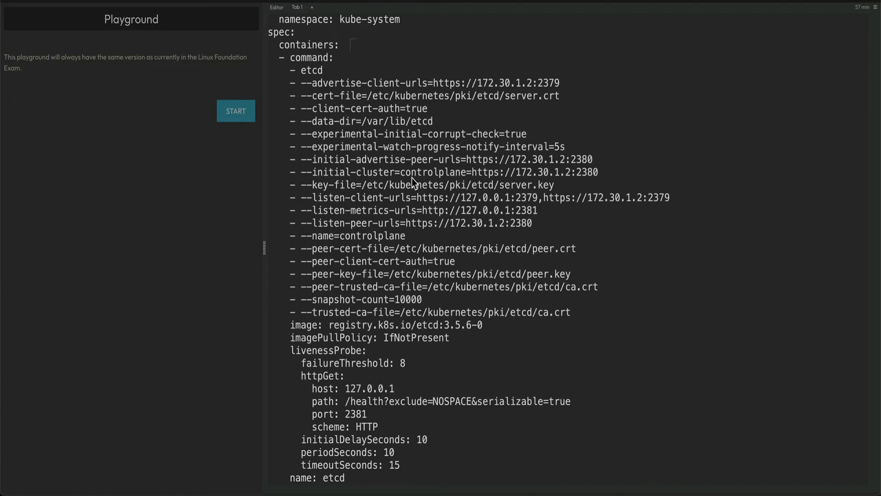
{"action": "mouse_move", "coordinate": [475, 231]}
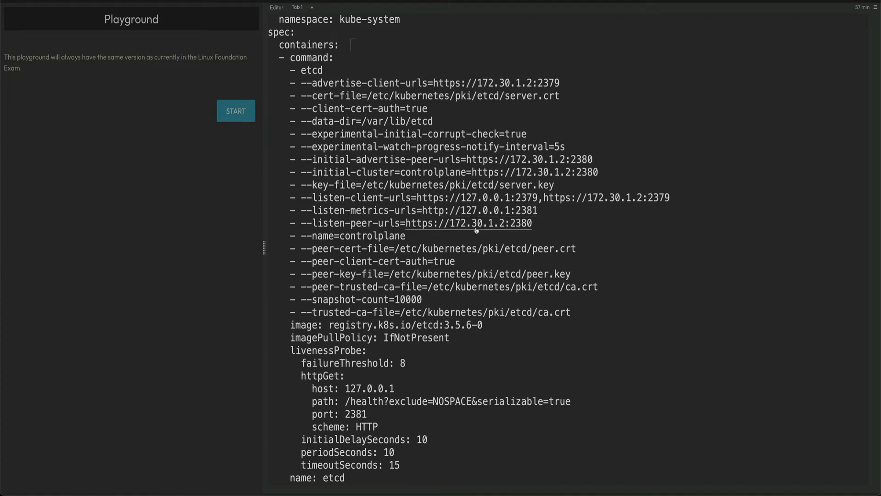
{"action": "mouse_move", "coordinate": [533, 253]}
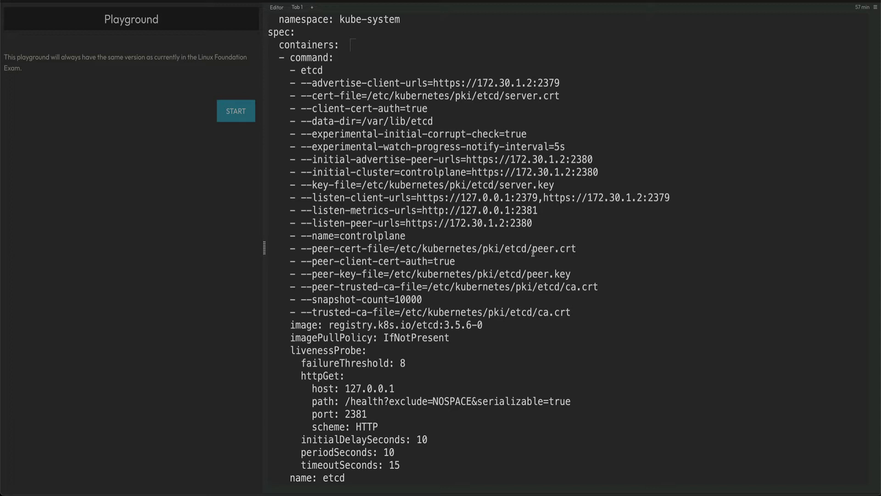
{"action": "scroll", "scroll_direction": "down", "scroll_amount": 3}
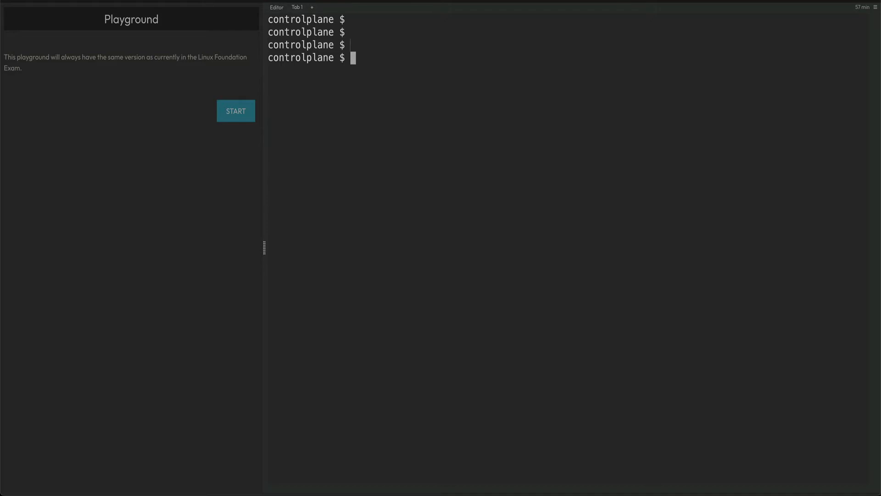
Type 'ETCDCTL_API=3 etcdctl snapshot save myback.db --', correcting the mistyped etcdctl name.
{"action": "type", "text": "ET"}
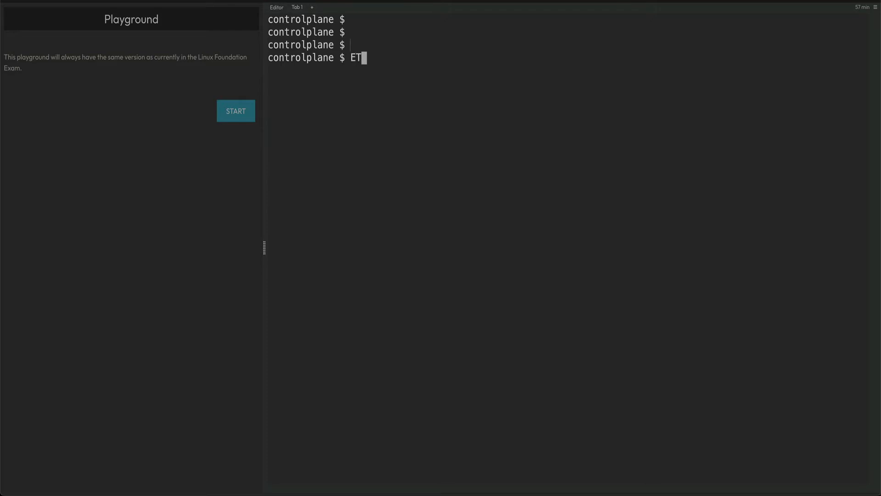
{"action": "type", "text": "CD"}
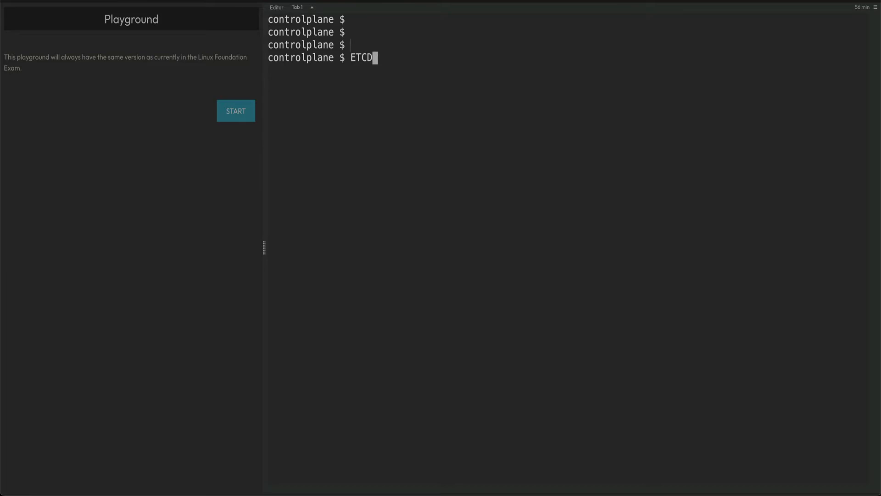
{"action": "type", "text": "CTL_"}
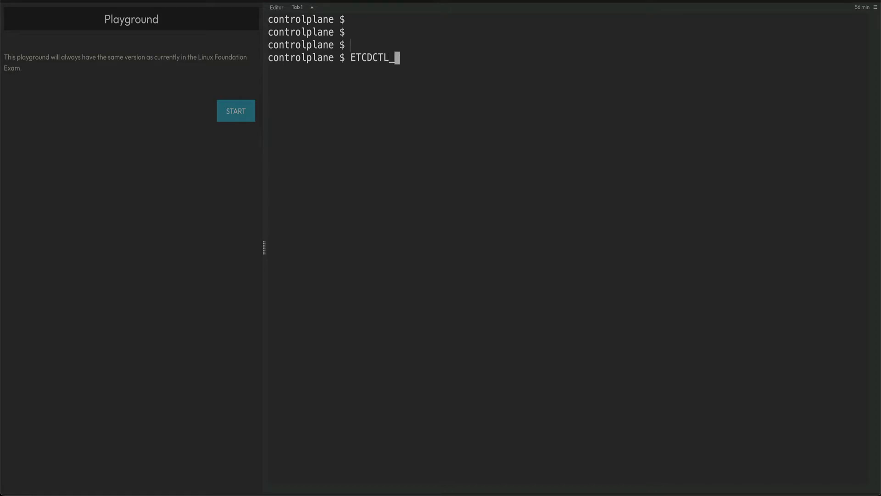
{"action": "type", "text": "API="}
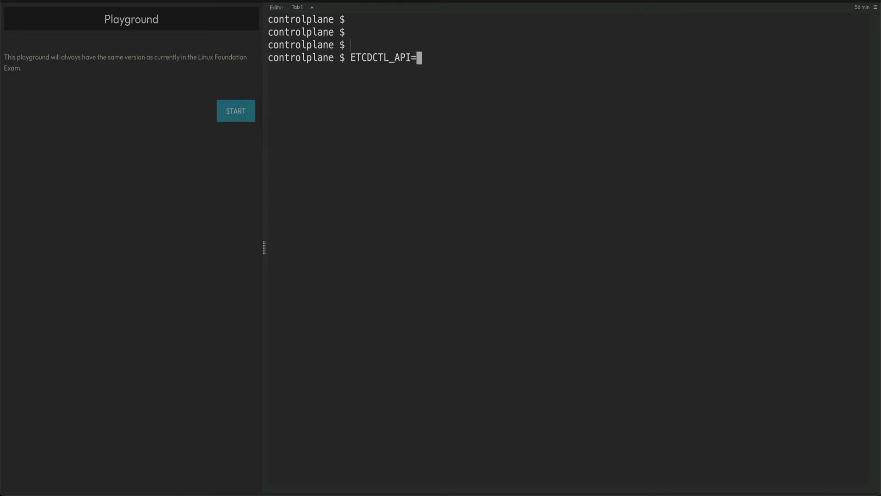
{"action": "type", "text": "3"}
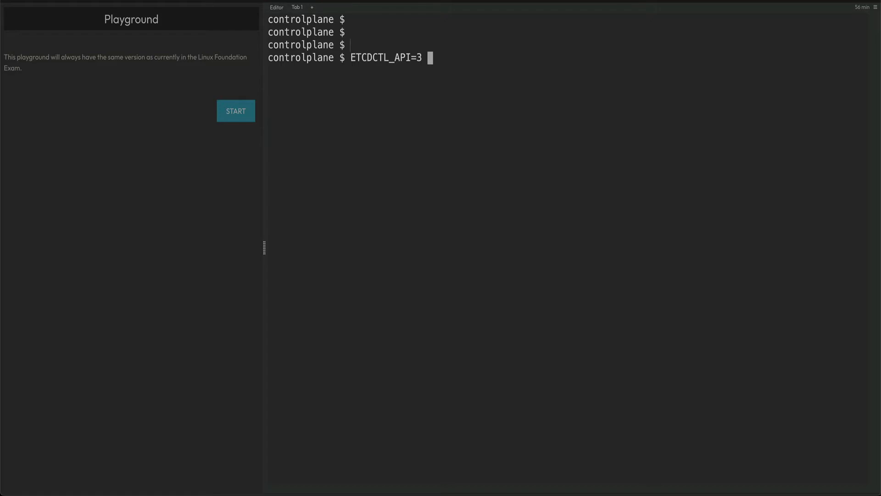
{"action": "type", "text": "edct"}
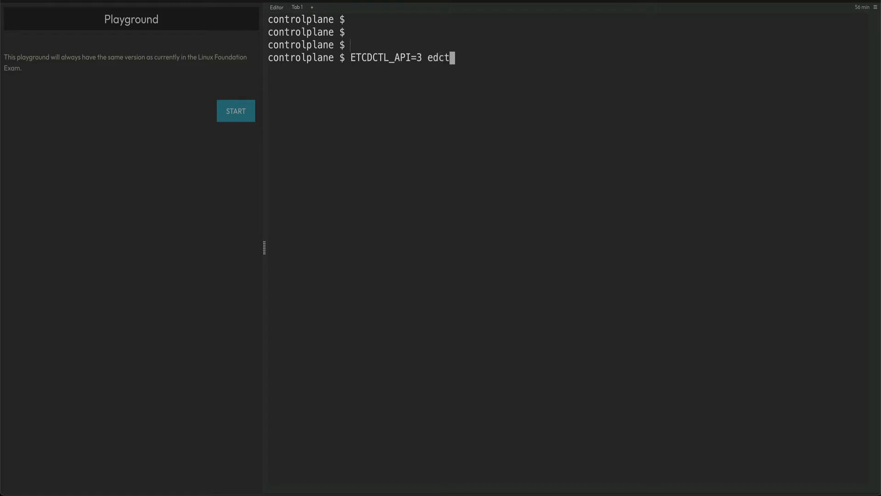
{"action": "key", "text": "BackSpace"}
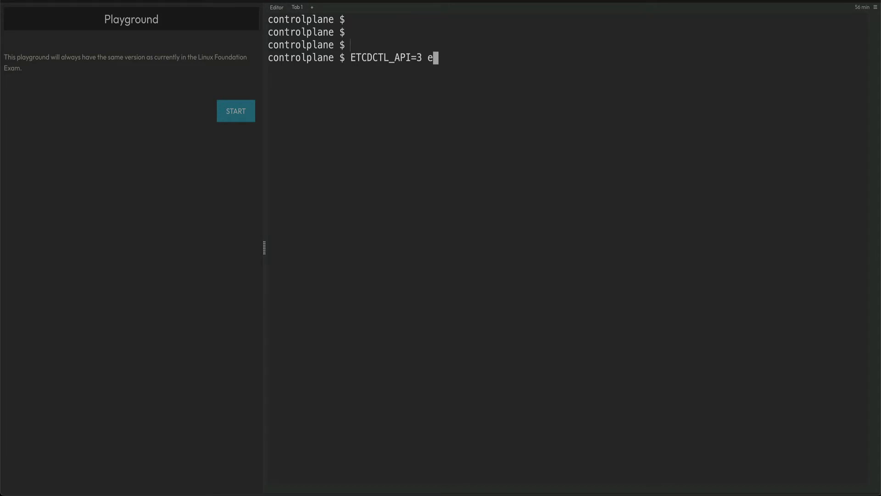
{"action": "type", "text": "tc"}
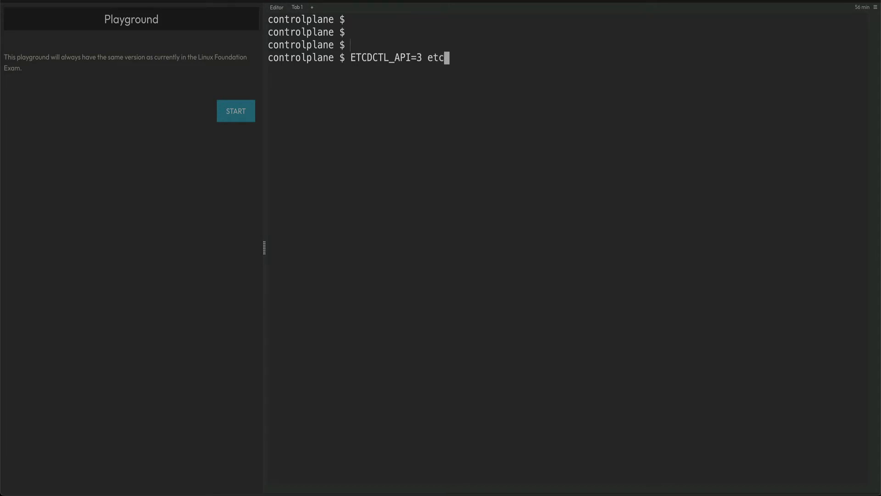
{"action": "type", "text": "ctl"}
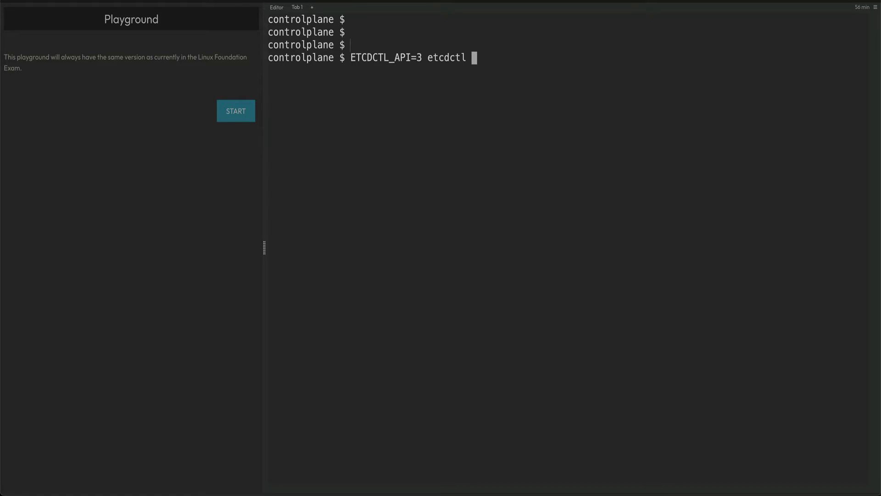
{"action": "type", "text": "sna"}
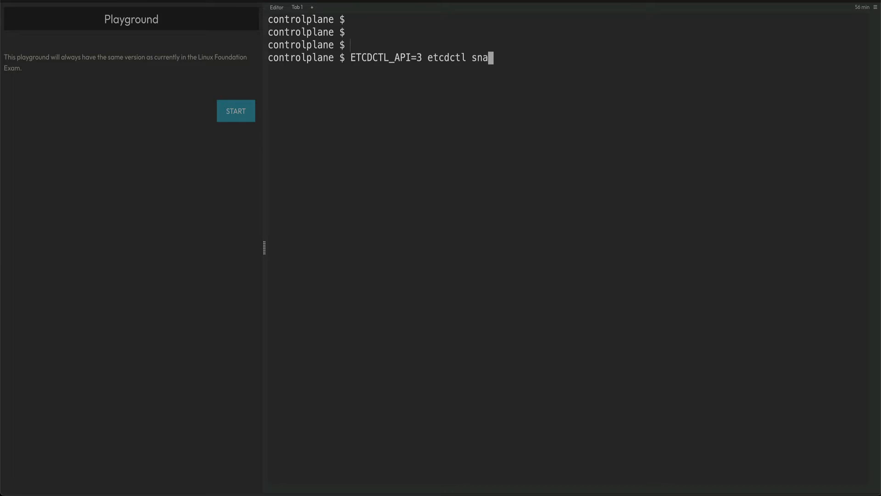
{"action": "type", "text": "ps"}
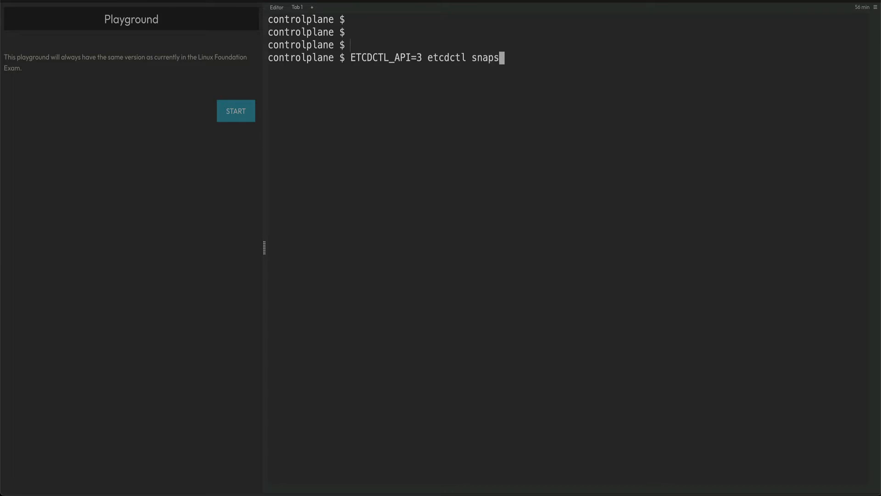
{"action": "type", "text": "hot"}
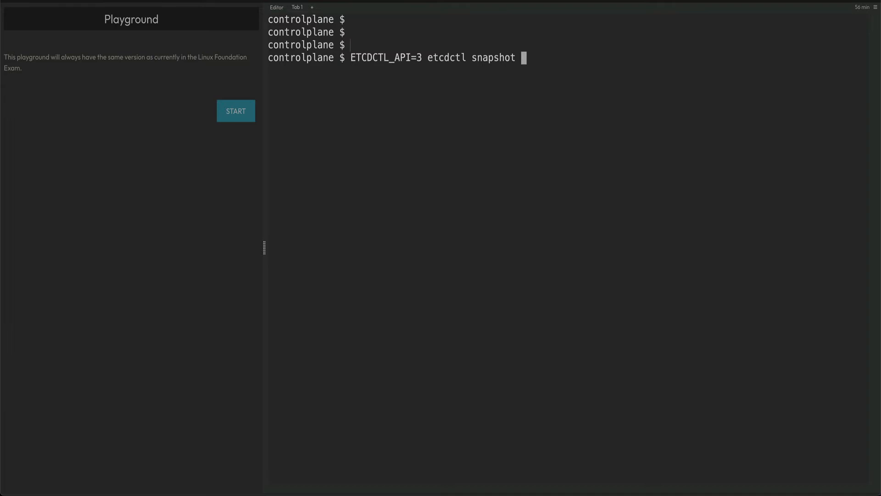
{"action": "type", "text": "save"}
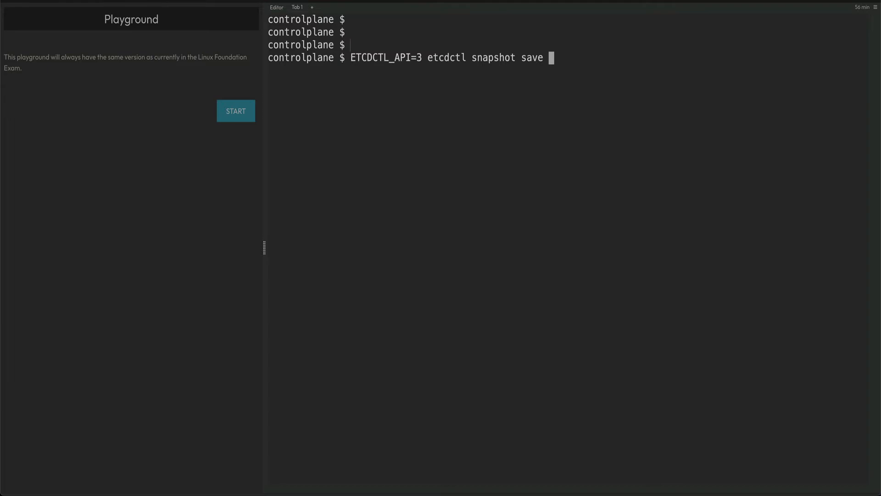
{"action": "type", "text": "myback"}
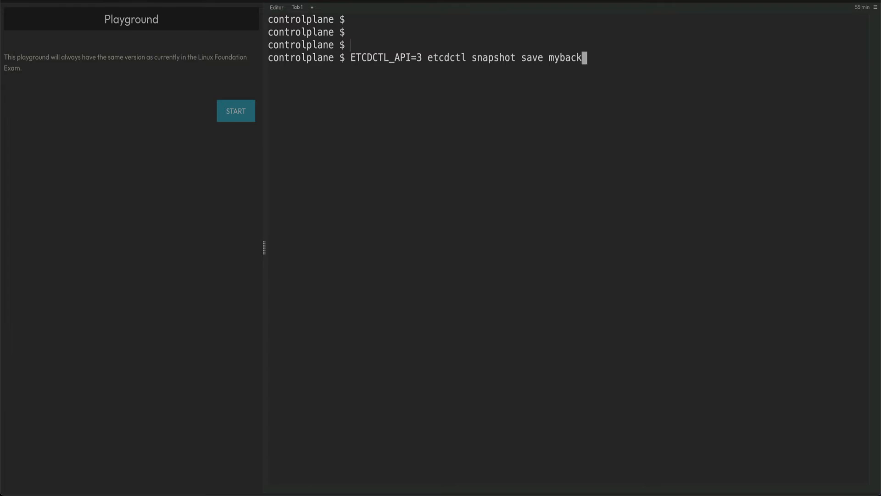
{"action": "type", "text": ".db"}
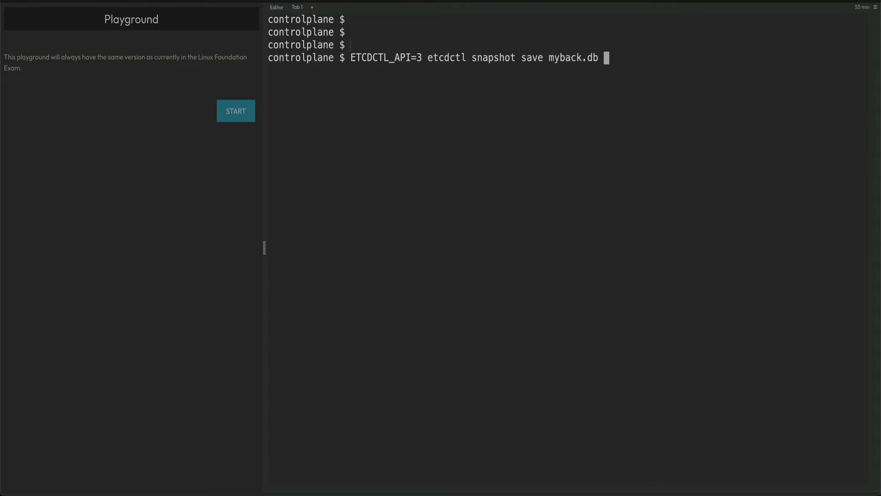
{"action": "type", "text": "--"}
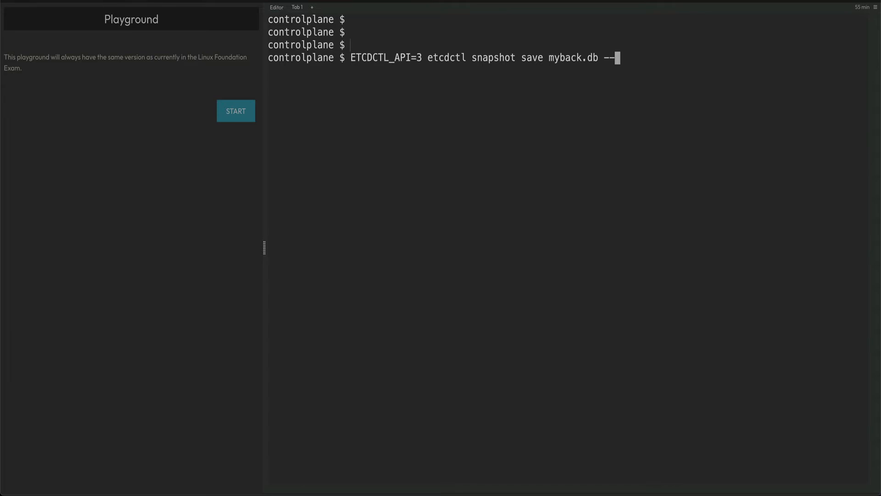
Add --cacert /etc/kubernetes/pki/etcd/ca.crt and --cert /etc/kubernetes/pki/etcd/server.crt to the backup command.
{"action": "type", "text": "cacert"}
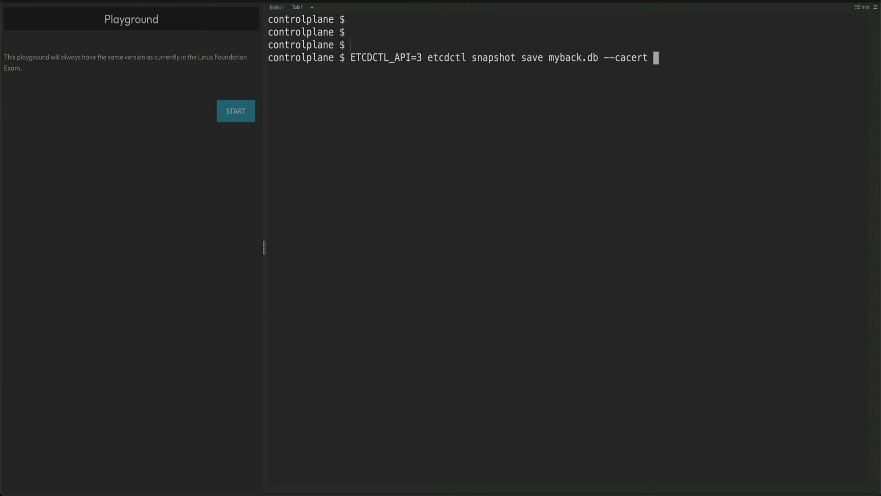
{"action": "type", "text": "/"}
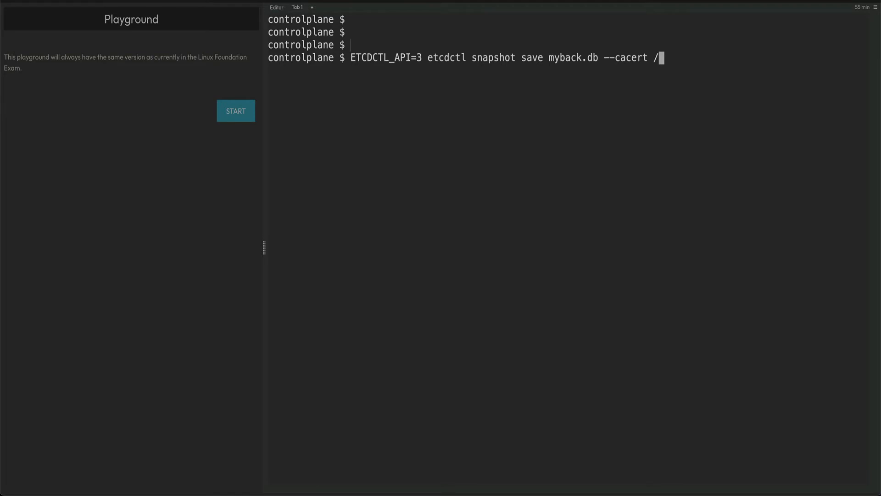
{"action": "type", "text": "etc/kubernetes/"}
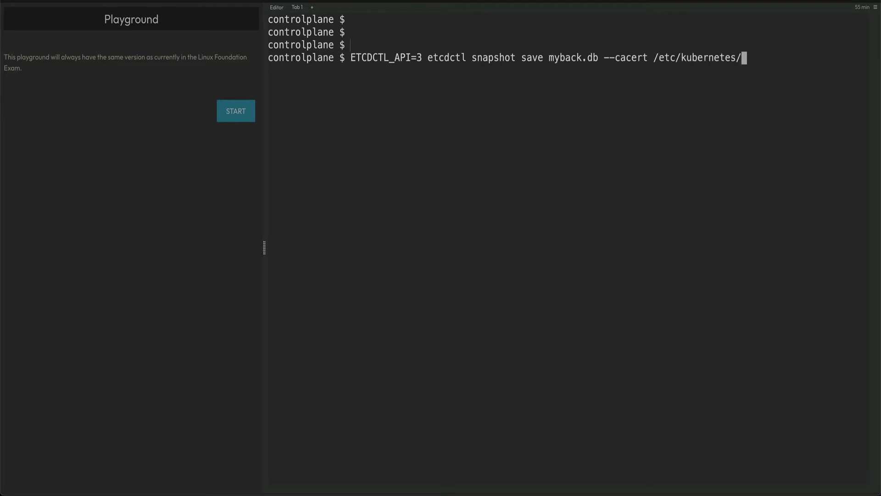
{"action": "type", "text": "pki/"}
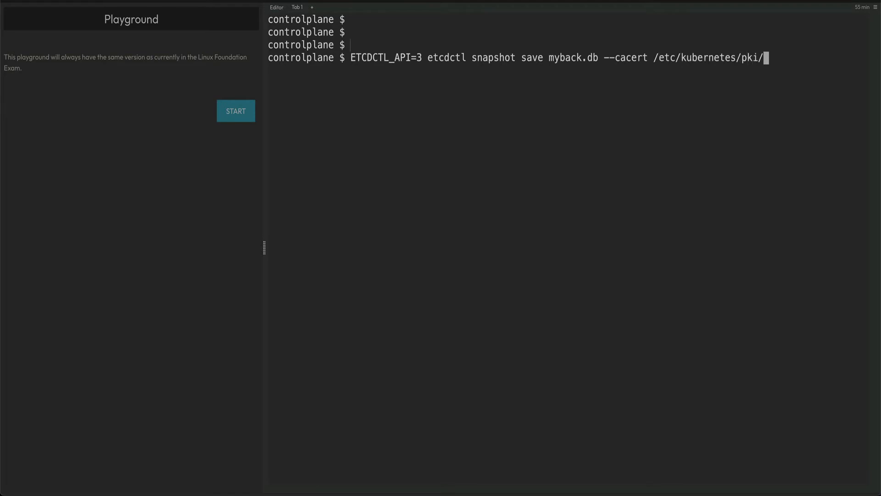
{"action": "type", "text": "etcd/"}
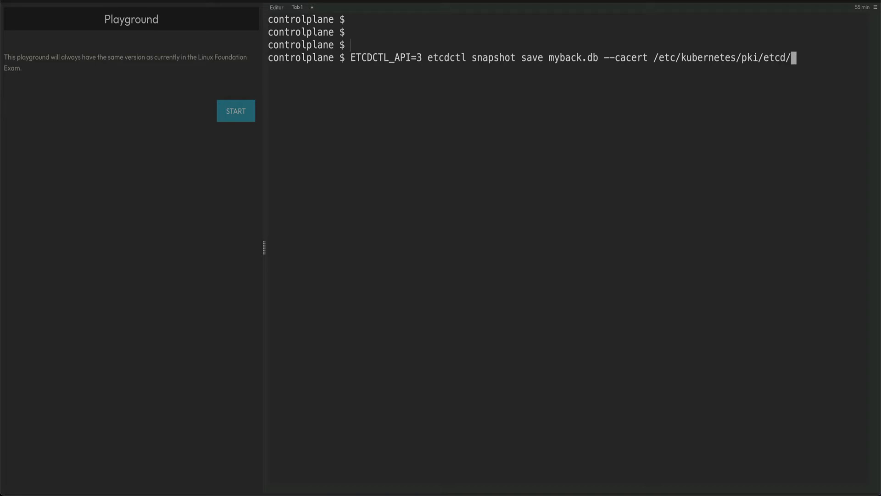
{"action": "type", "text": "ca"}
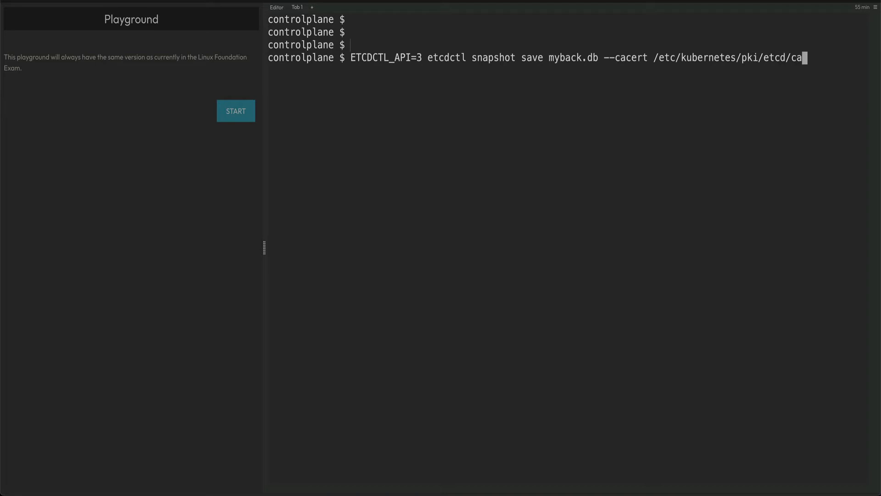
{"action": "type", "text": ".crt \\"}
{"action": "type", "text": "--"}
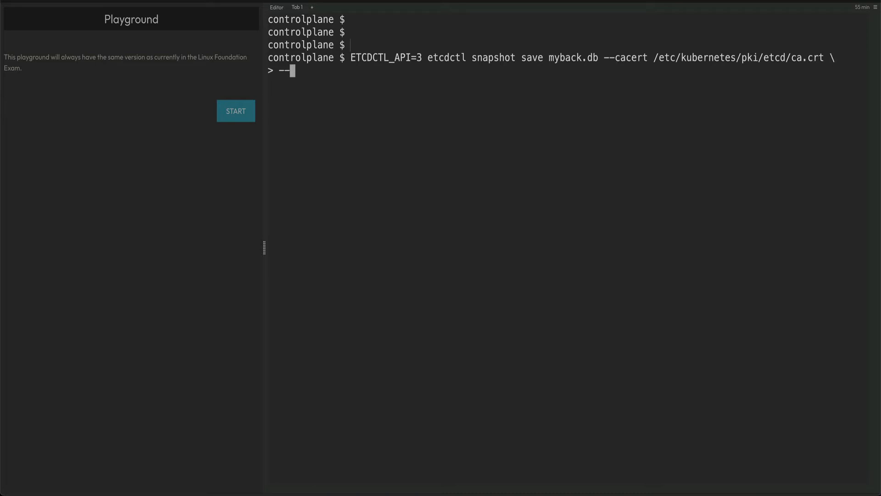
{"action": "type", "text": "cert"}
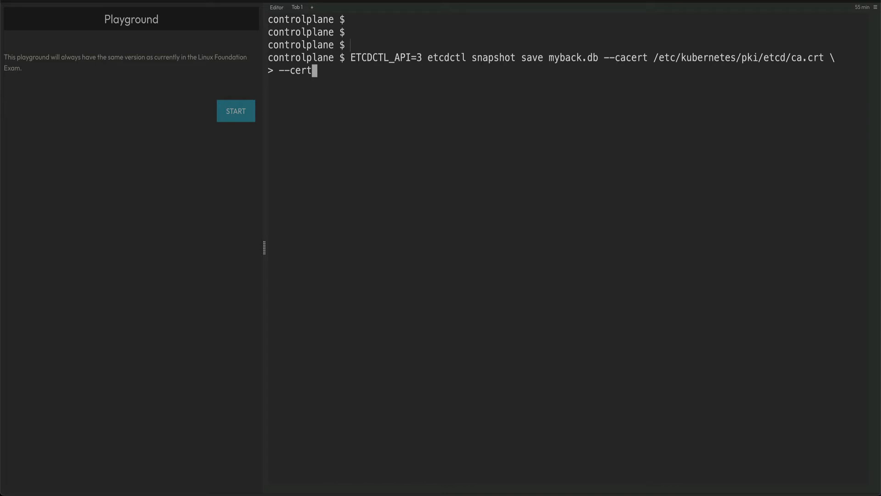
{"action": "type", "text": "/etc/"}
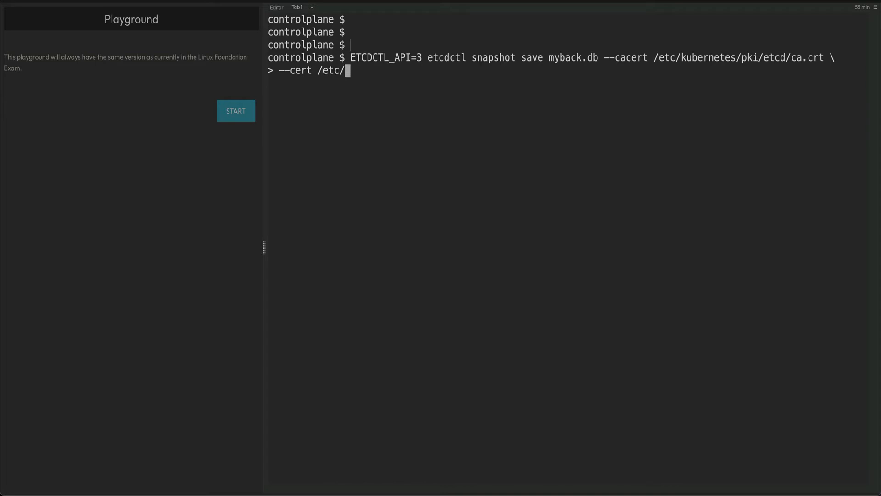
{"action": "type", "text": "k"}
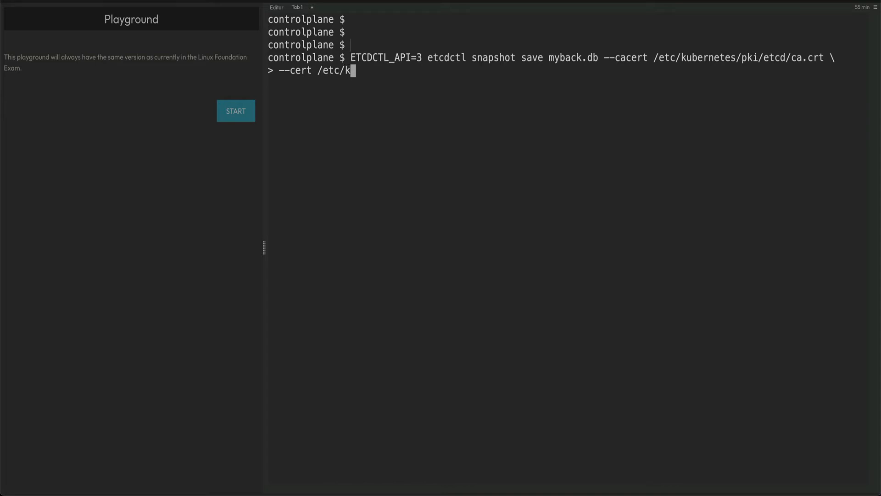
{"action": "type", "text": "ubernetes/"}
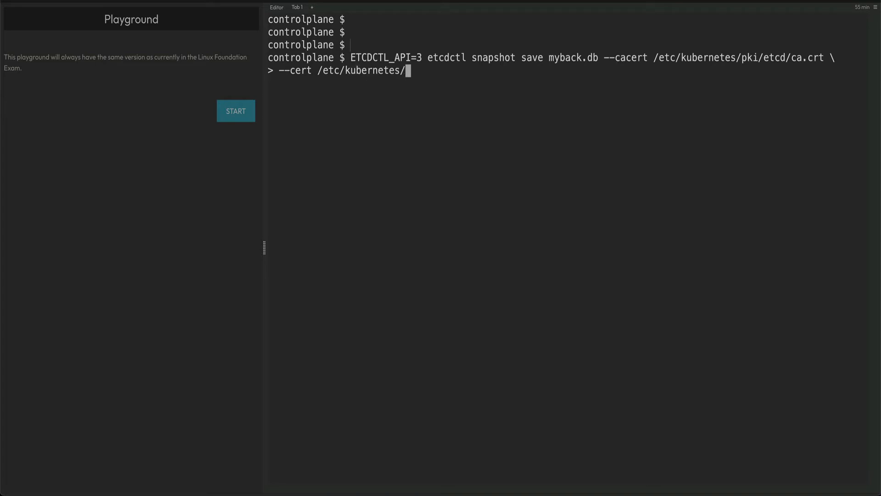
{"action": "type", "text": "pki/"}
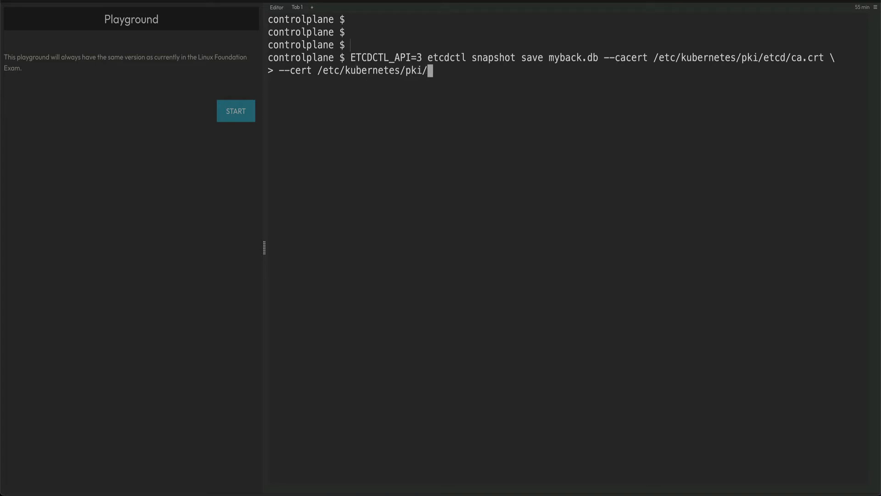
{"action": "type", "text": "etcd/"}
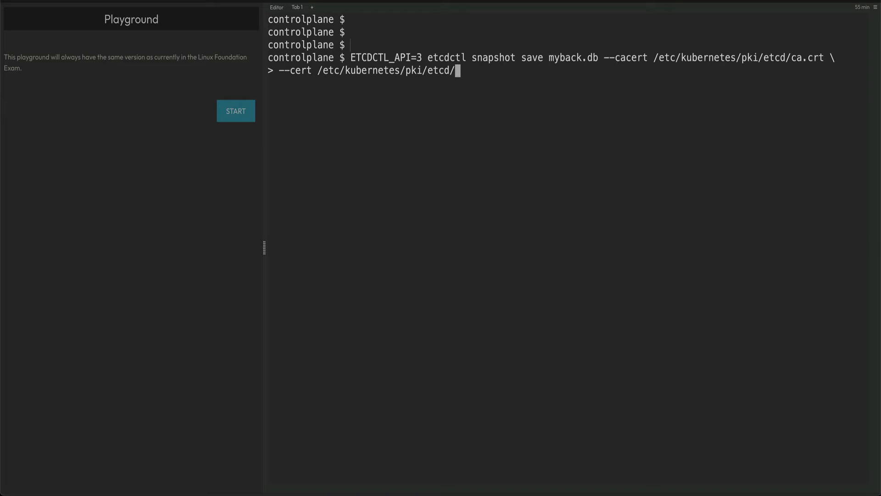
{"action": "type", "text": "server."}
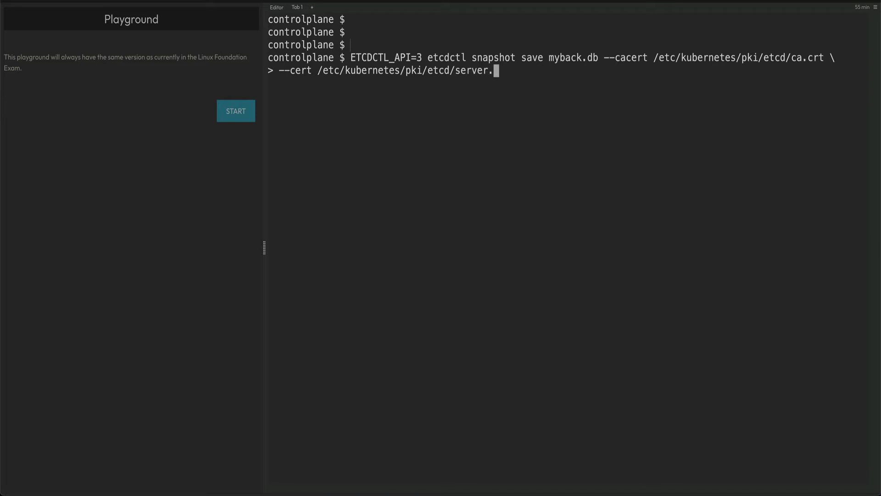
{"action": "type", "text": "crt"}
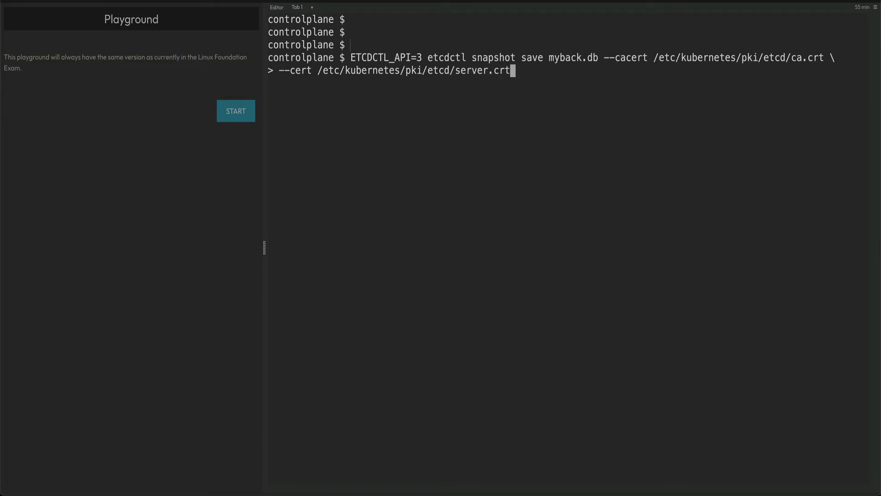
{"action": "key", "text": "Return"}
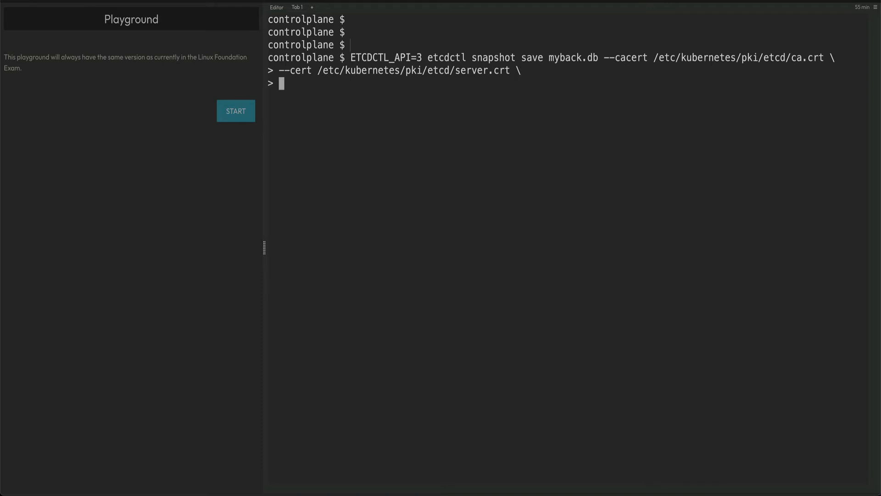
Add --key /etc/kubernetes/pki/etcd/server.key and run the snapshot save.
{"action": "type", "text": "--key"}
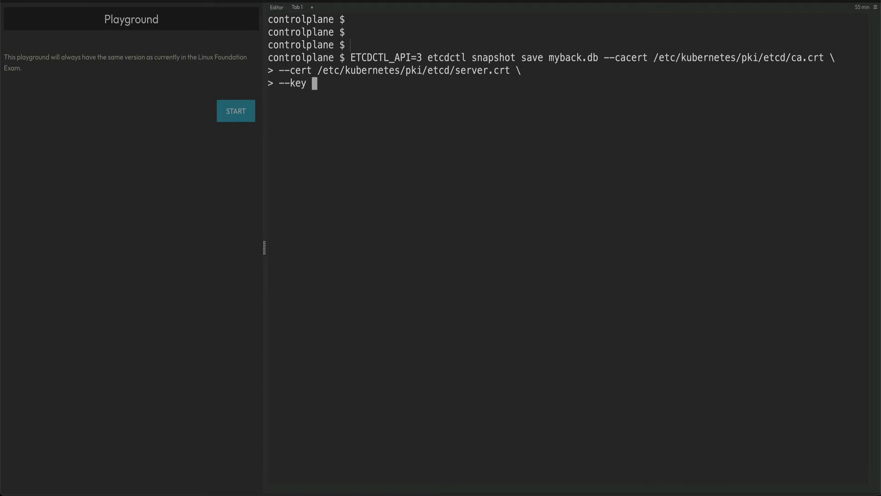
{"action": "mouse_move", "coordinate": [551, 296]}
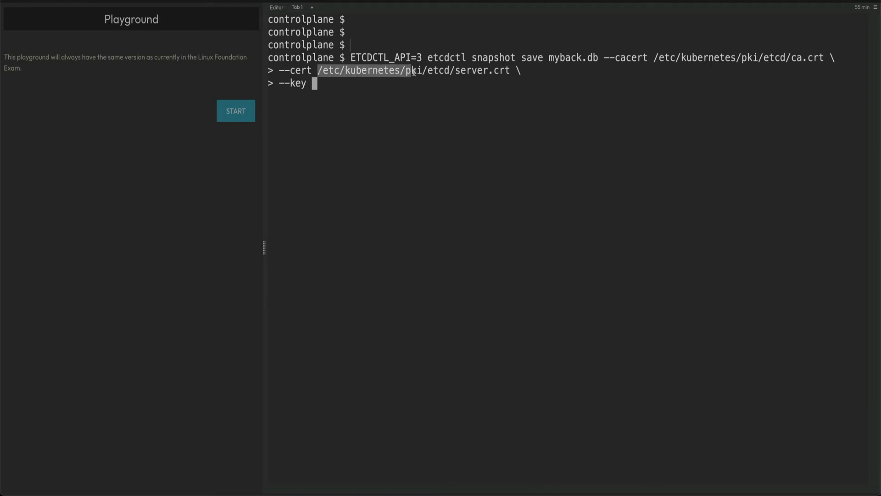
{"action": "mouse_move", "coordinate": [412, 93]}
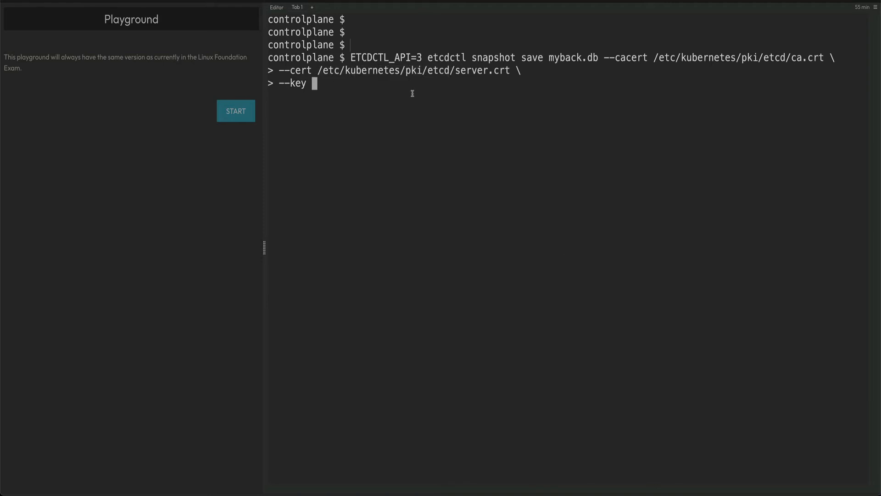
{"action": "type", "text": "/etc/kubernetes/pki/etcd/se"}
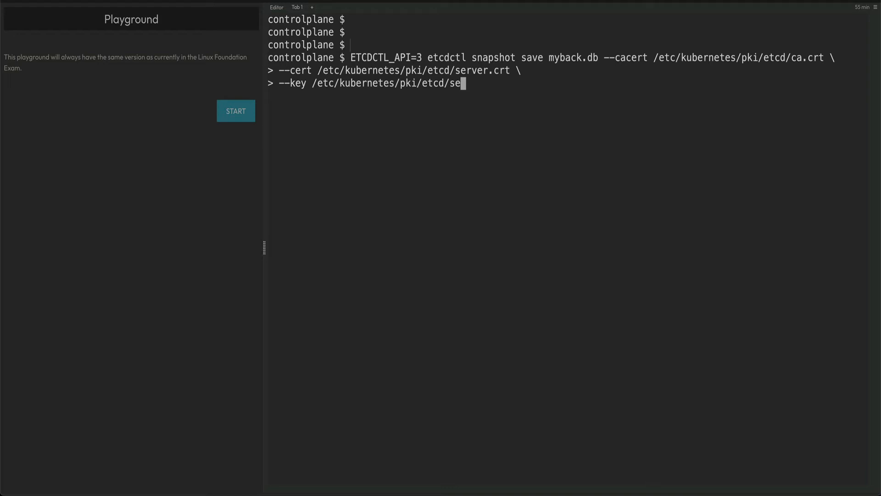
{"action": "type", "text": "rver.key"}
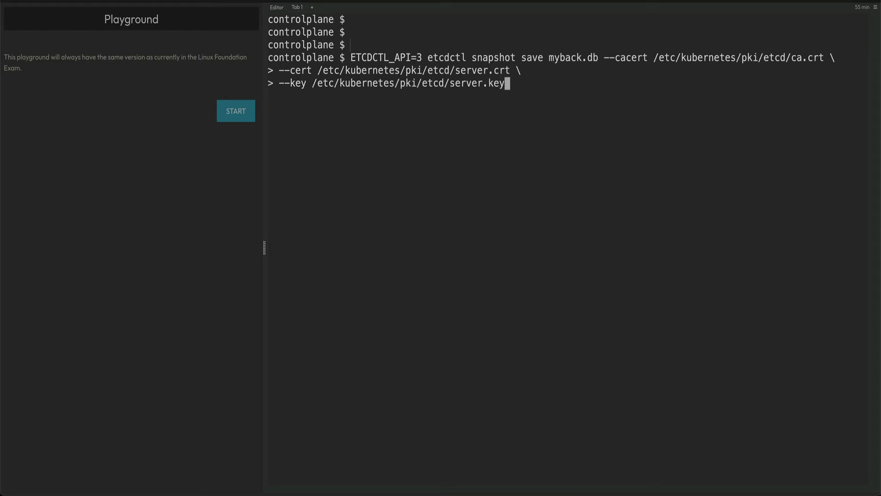
{"action": "key", "text": "Return"}
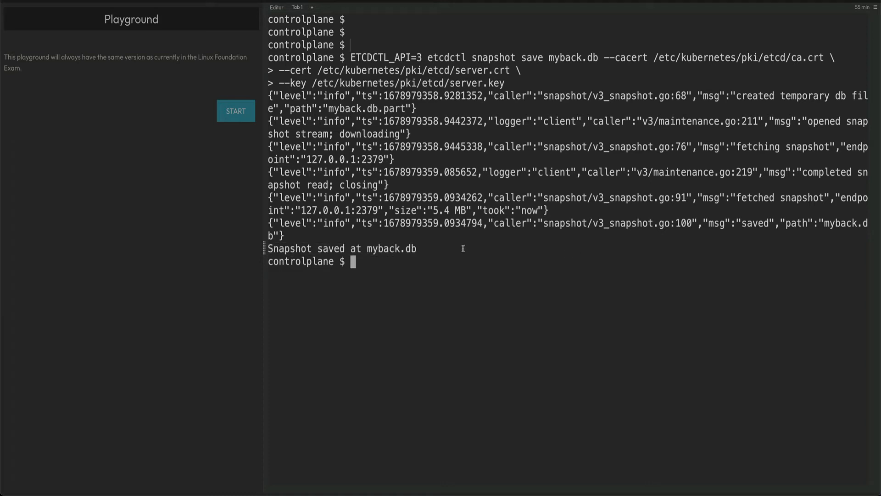
List the directory with ls -l to confirm myback.db (about 5.3 MB) exists.
{"action": "type", "text": "ls -l"}
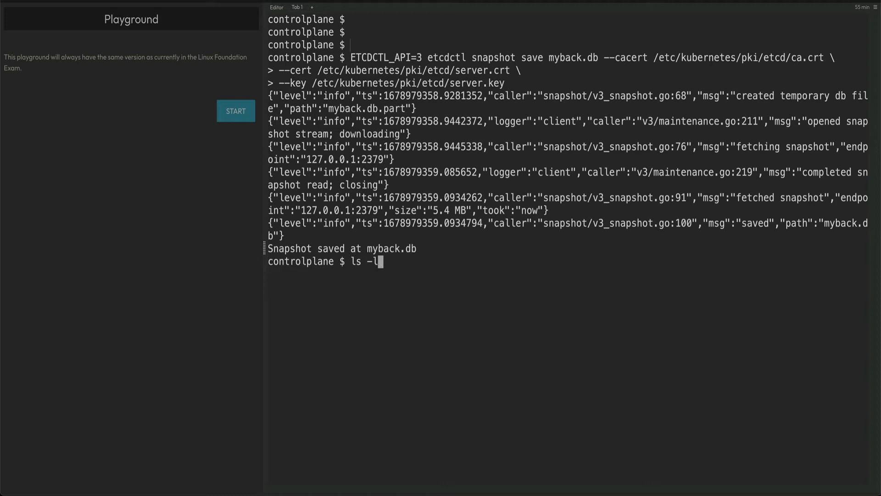
{"action": "key", "text": "Return"}
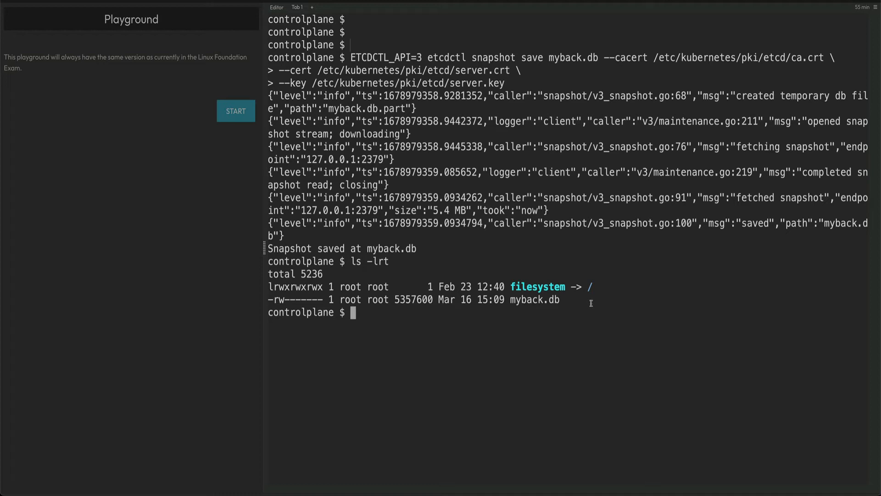
{"action": "type", "text": "ku"}
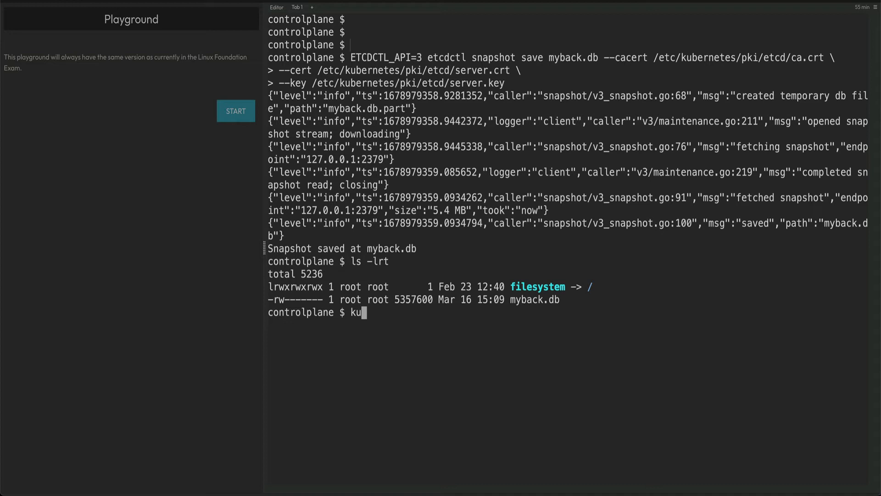
Run 'kubectl run webserver --image=nginx' and check the pod with kubectl get pods.
{"action": "type", "text": "bectl"}
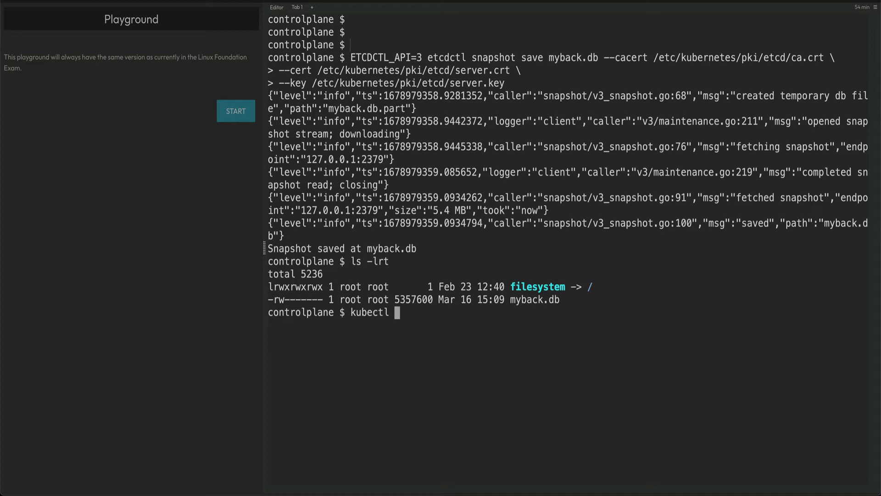
{"action": "type", "text": "run"}
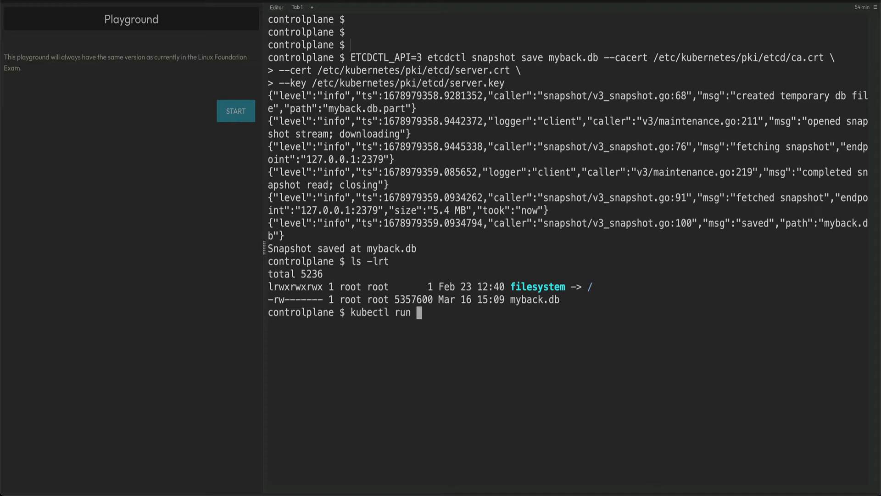
{"action": "type", "text": "webserver"}
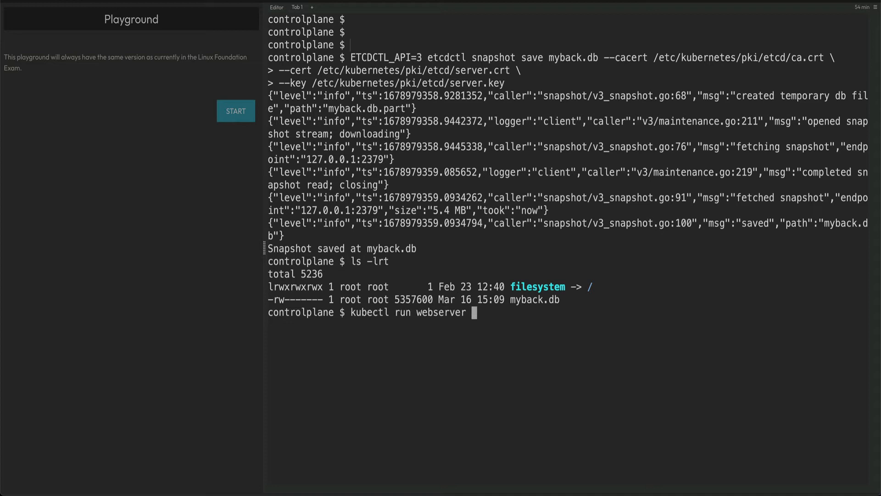
{"action": "type", "text": "--image"}
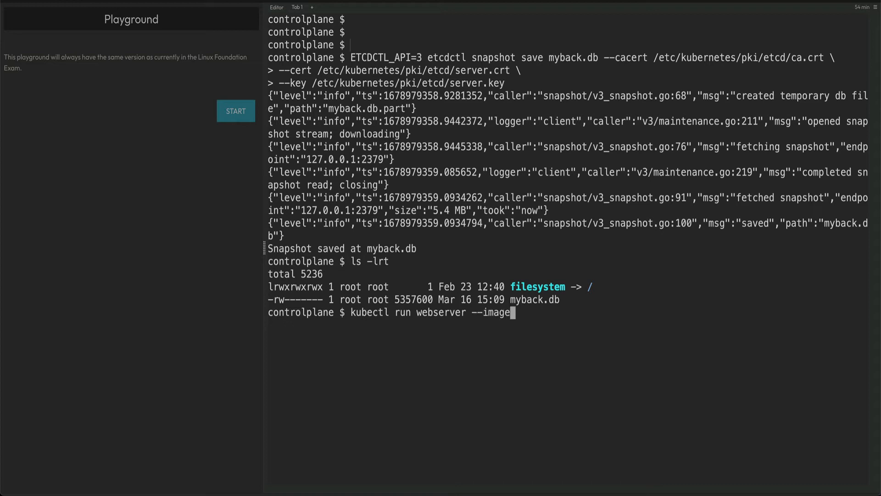
{"action": "type", "text": "=negi"}
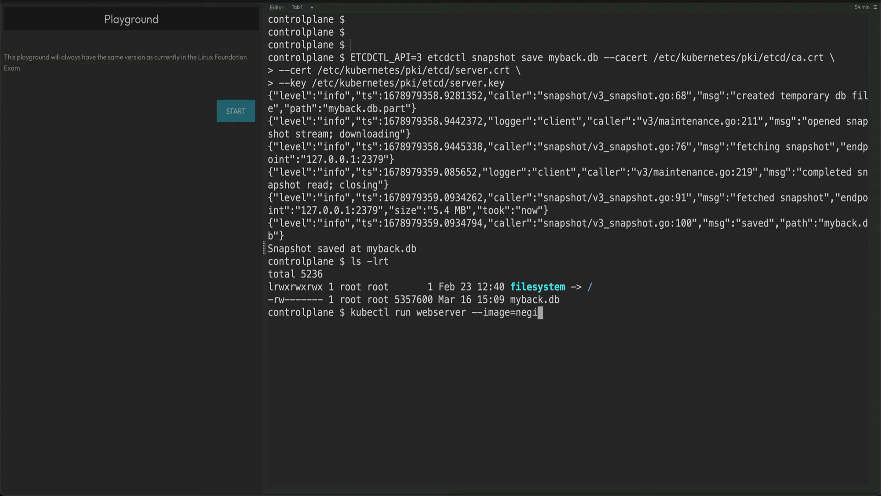
{"action": "type", "text": "nx"}
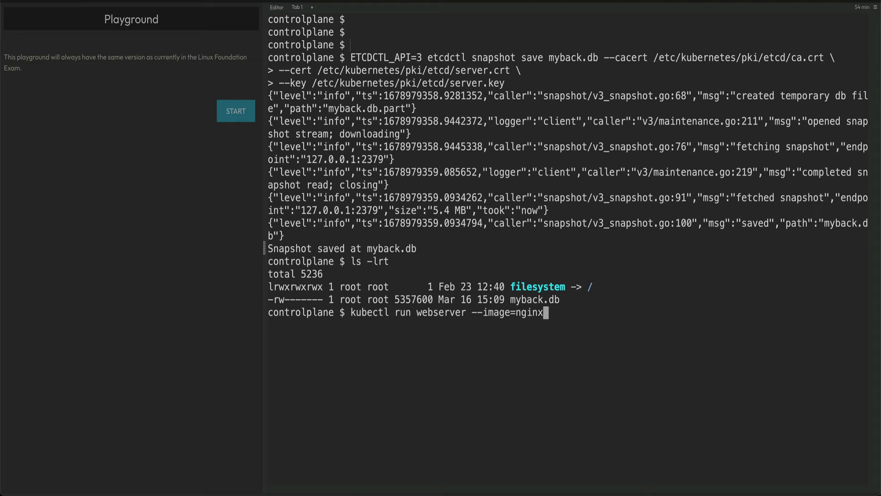
{"action": "key", "text": "Return"}
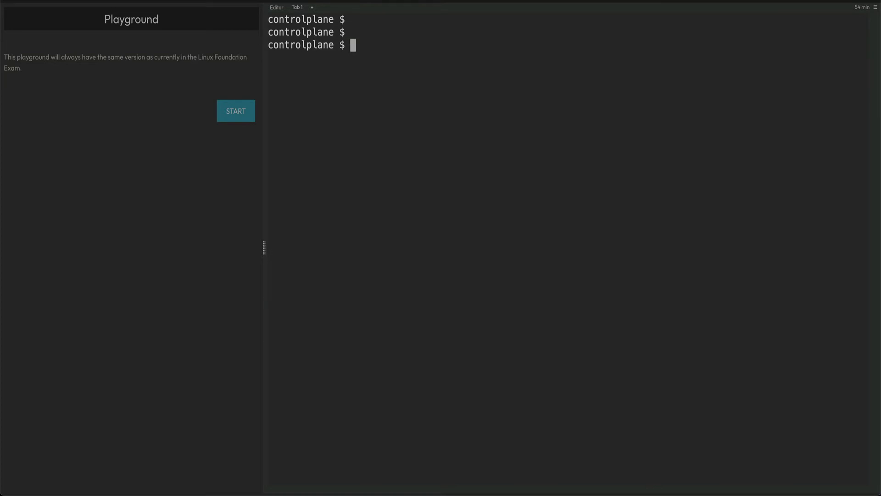
{"action": "type", "text": "kubectl get pods"}
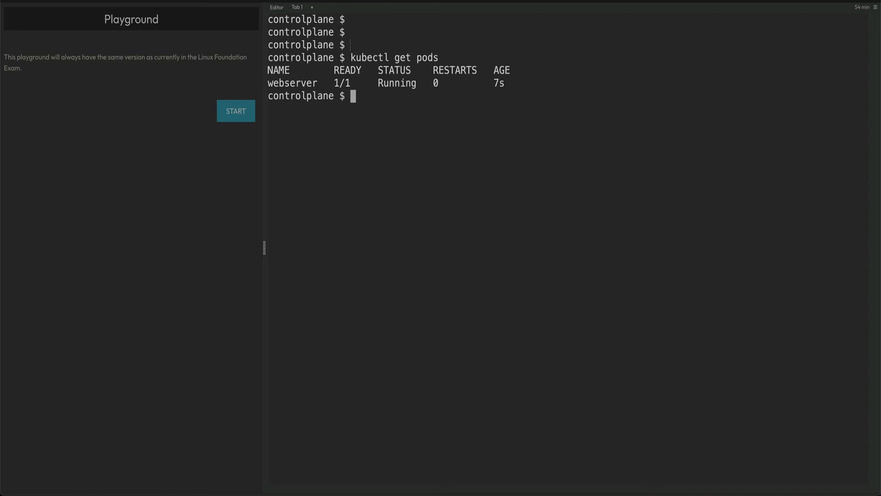
{"action": "type", "text": "cat"}
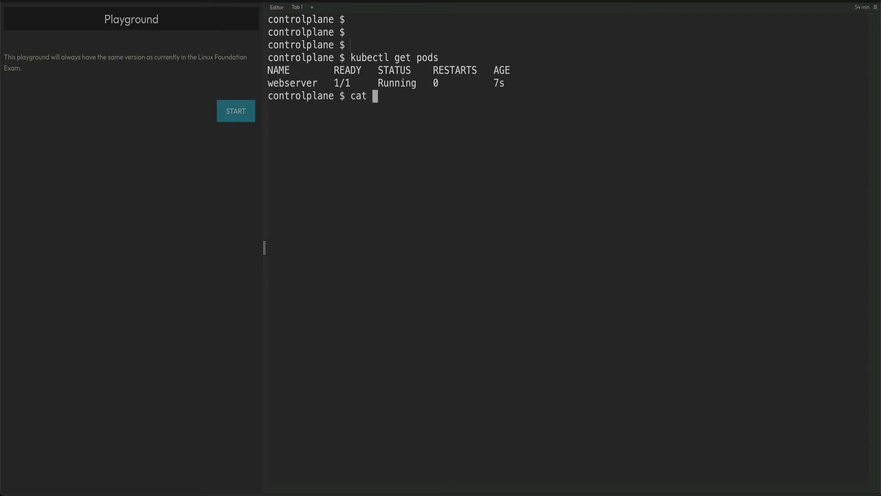
Reprint etcd.yaml and select the --data-dir path /var/lib/etcd.
{"action": "type", "text": "/"}
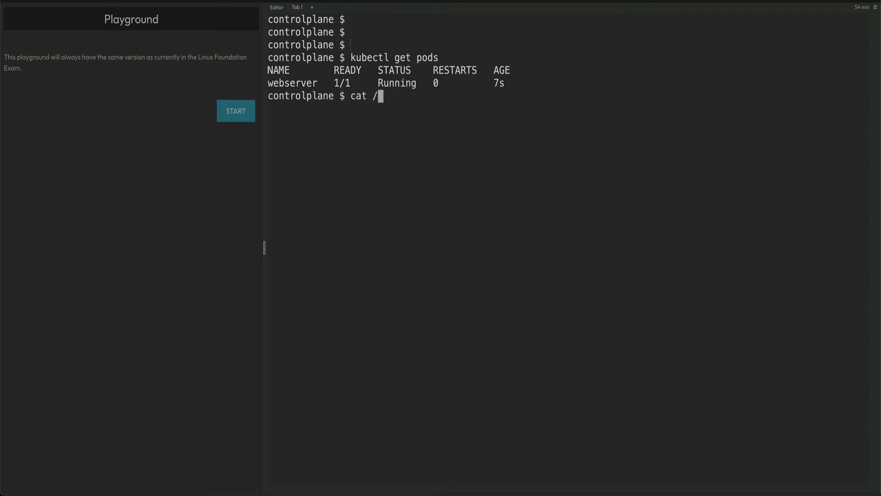
{"action": "type", "text": "etc/ku"}
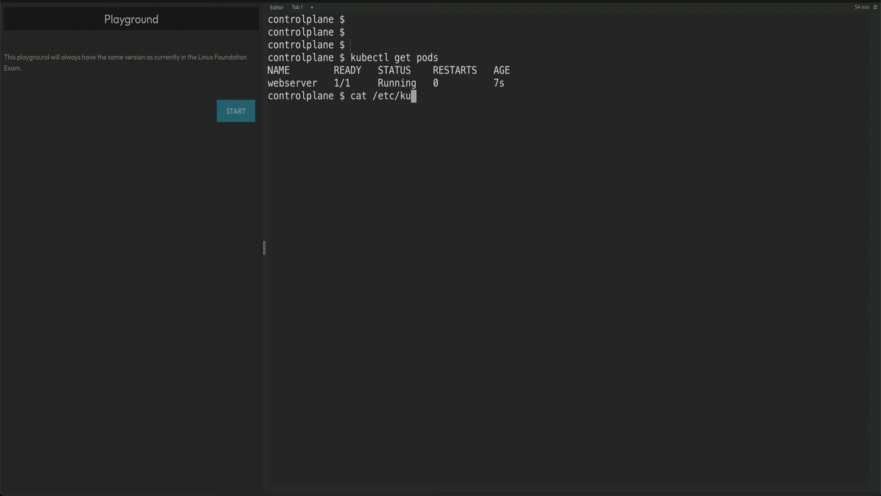
{"action": "type", "text": "bernetes/manifests/e"}
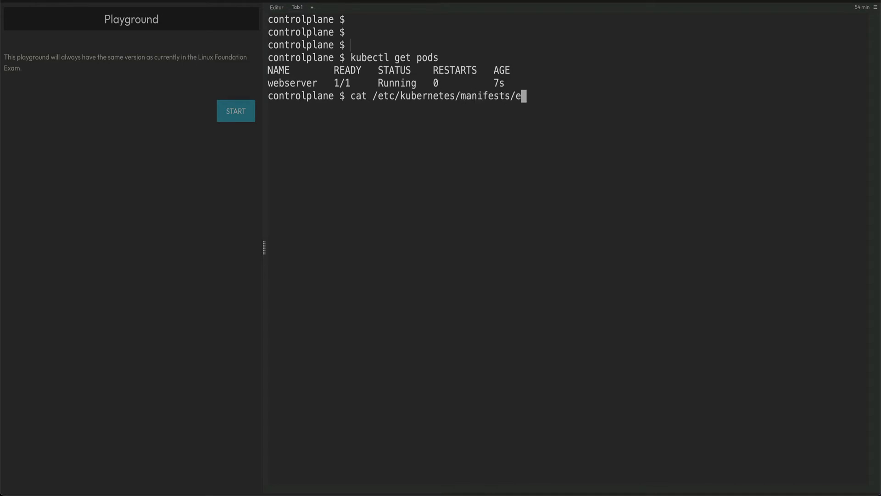
{"action": "key", "text": "Return"}
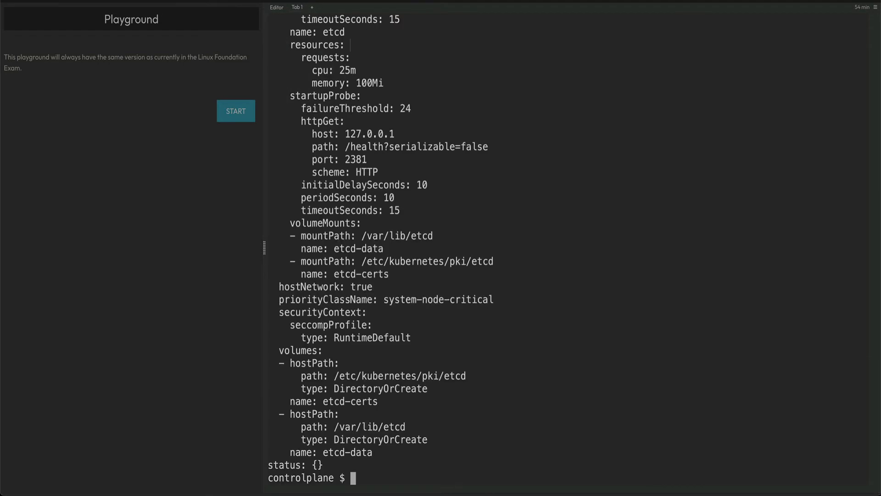
{"action": "scroll", "scroll_direction": "up", "scroll_amount": 3}
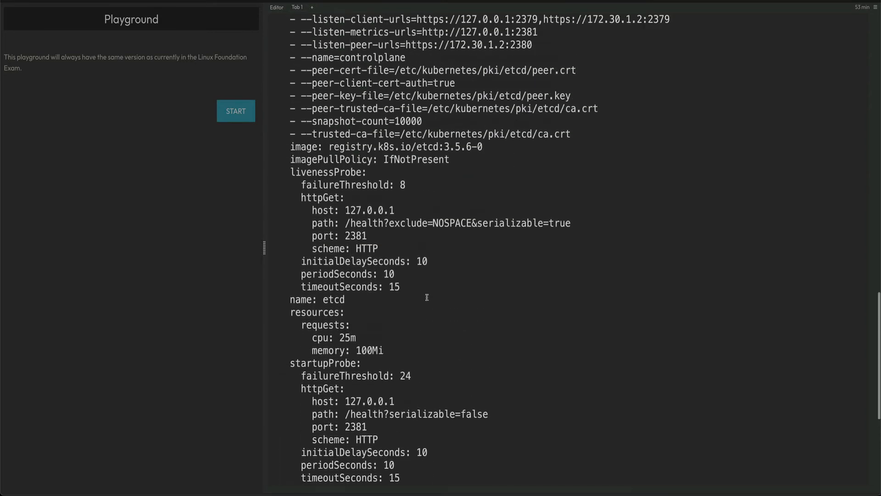
{"action": "scroll", "scroll_direction": "up", "scroll_amount": 3}
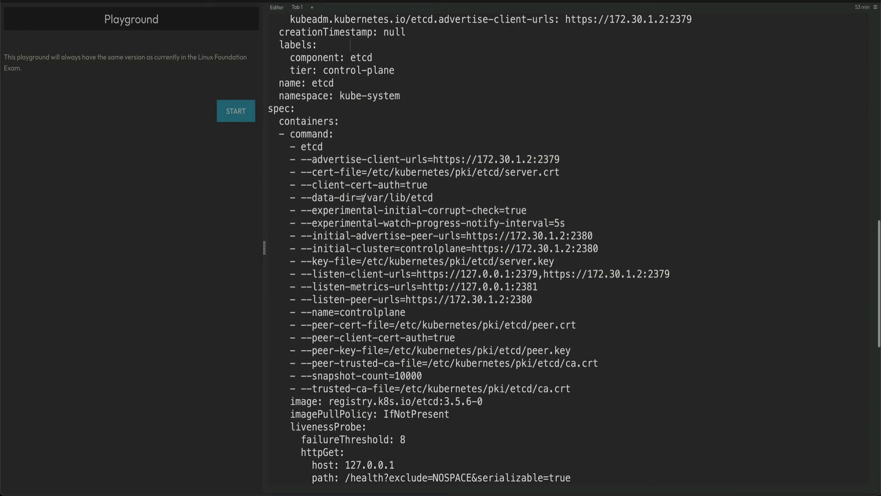
{"action": "double_click", "coordinate": [399, 197]}
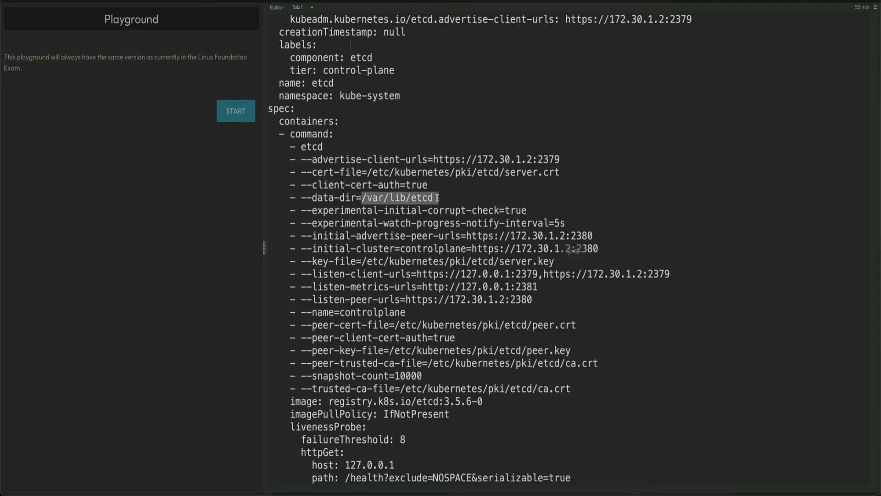
{"action": "scroll", "scroll_direction": "down", "scroll_amount": 3}
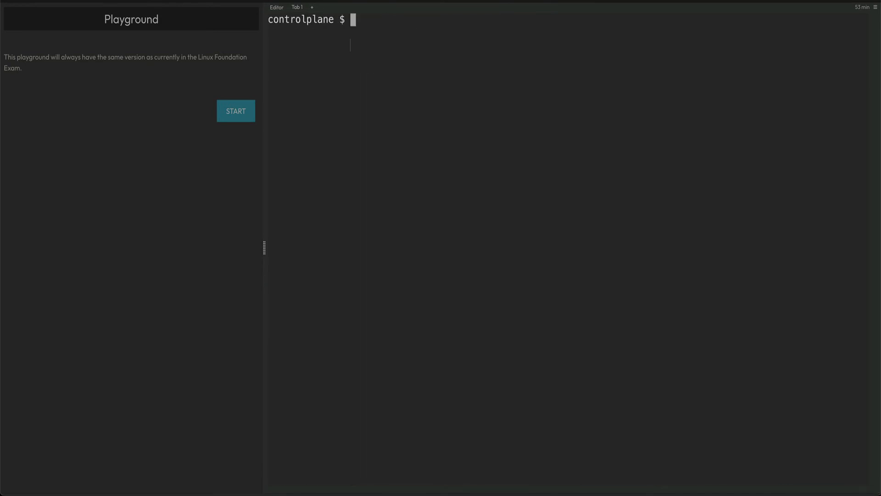
Delete the etcd data directory with 'rm -rf /var/lib/etcd'.
{"action": "type", "text": "rm"}
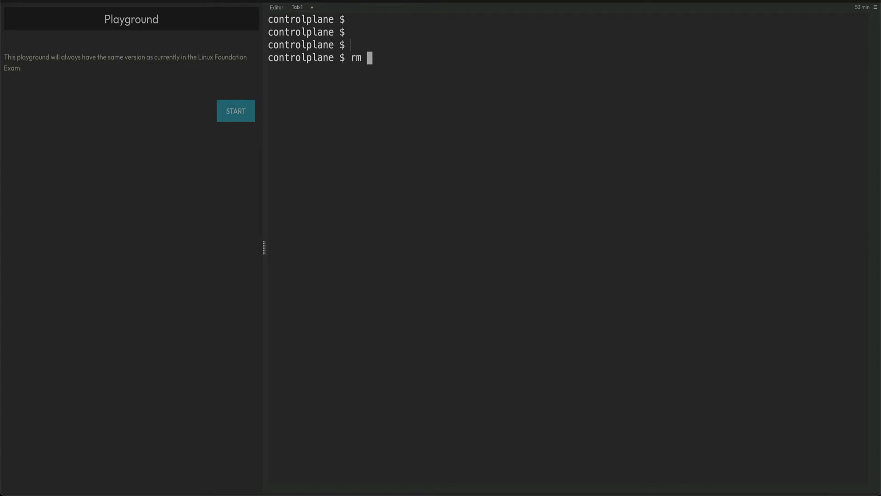
{"action": "type", "text": "-rf /var/lib/etcd"}
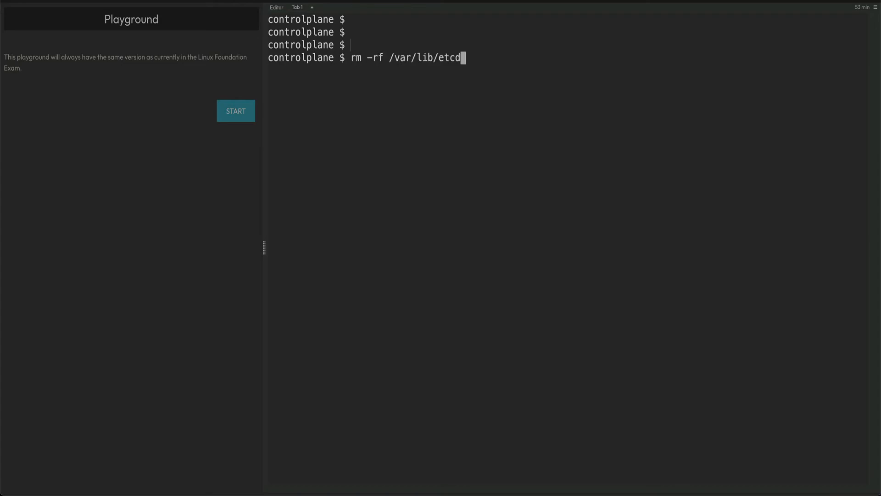
{"action": "key", "text": "Return"}
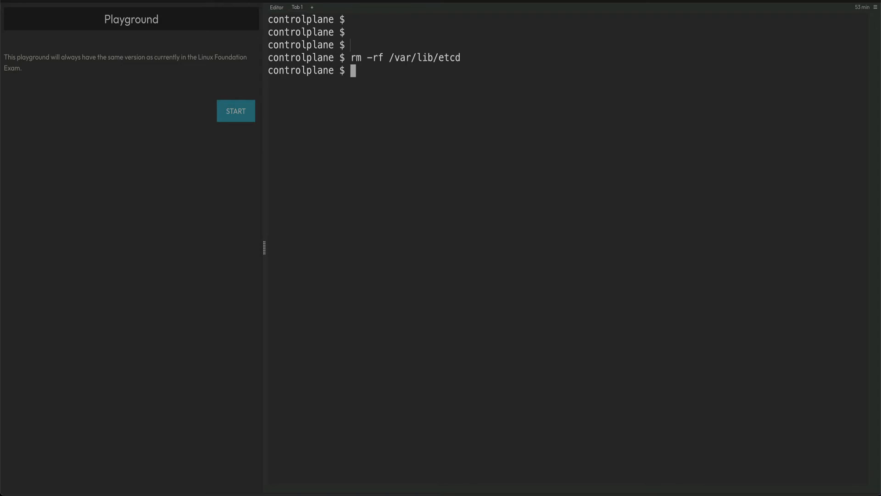
{"action": "type", "text": "cat /etc/kubernetes/manifests/etcd.yaml"}
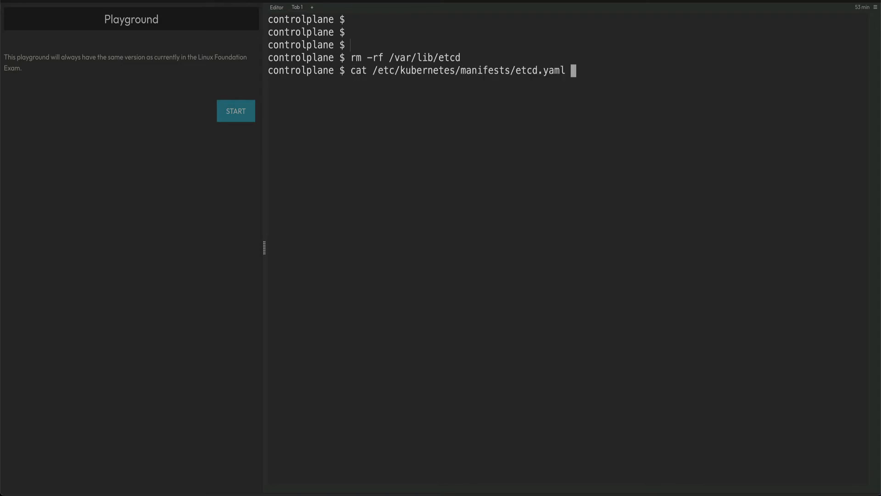
{"action": "type", "text": "ETCDCTL_API=3 etcdctl snapshot save myback.db --cacert /etc/kubernetes/pki/etcd/ca.crt --cert /etc/kubernetes/pki/etcd/server.crt --key /etc/kubernetes/pki/etcd/server.key"}
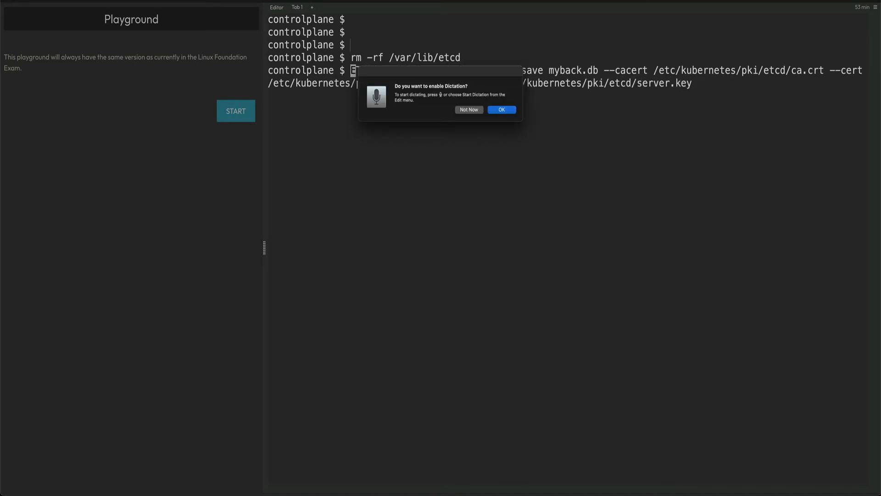
{"action": "mouse_move", "coordinate": [463, 91]}
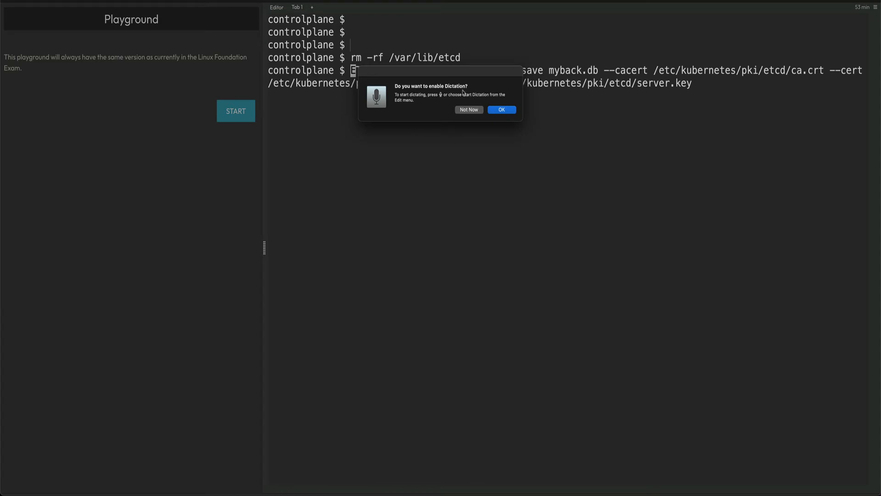
Dismiss dictation and edit the save command into a commented restore with --data-dir /var/lib/etcd.
{"action": "left_click", "coordinate": [468, 110]}
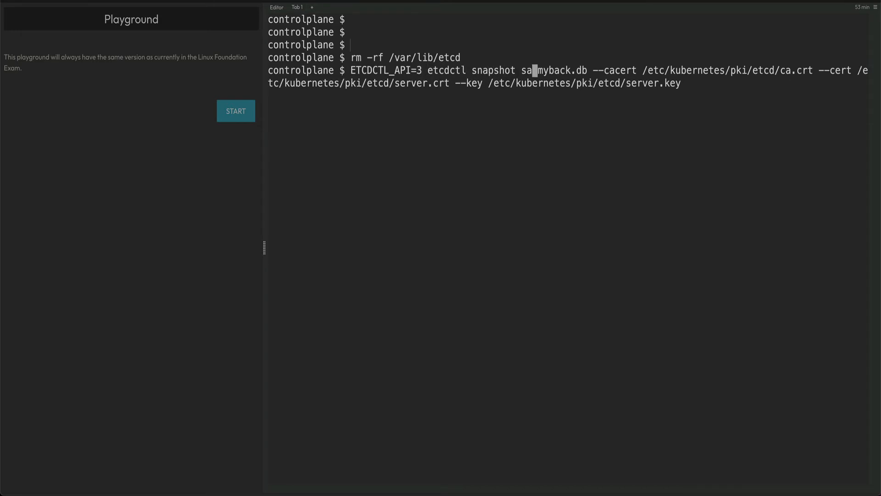
{"action": "type", "text": "res"}
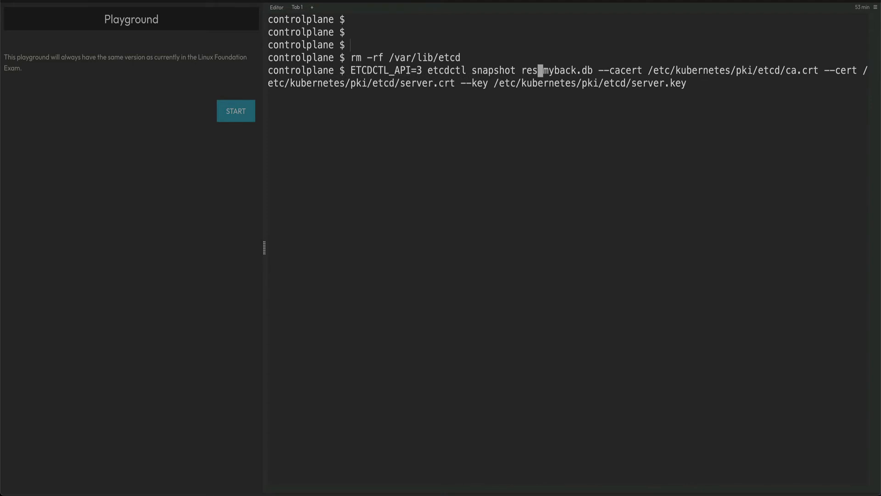
{"action": "type", "text": "tore"}
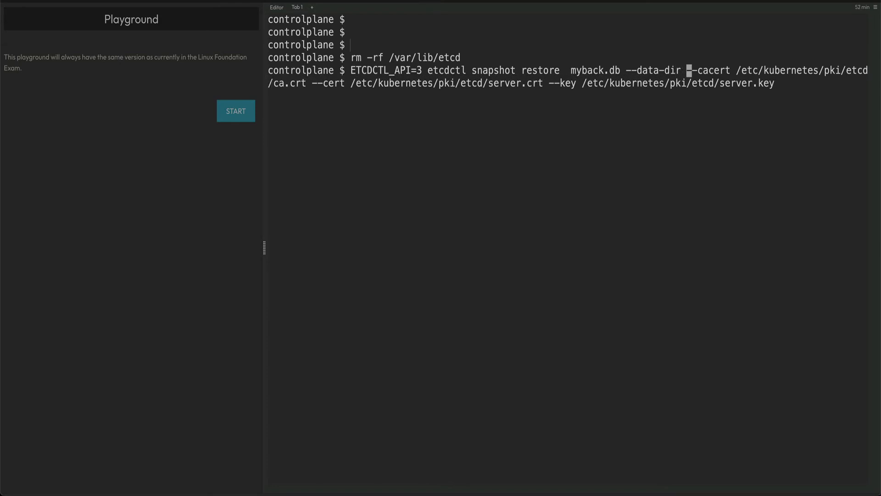
{"action": "type", "text": "/var/lib/etcd --endpoints"}
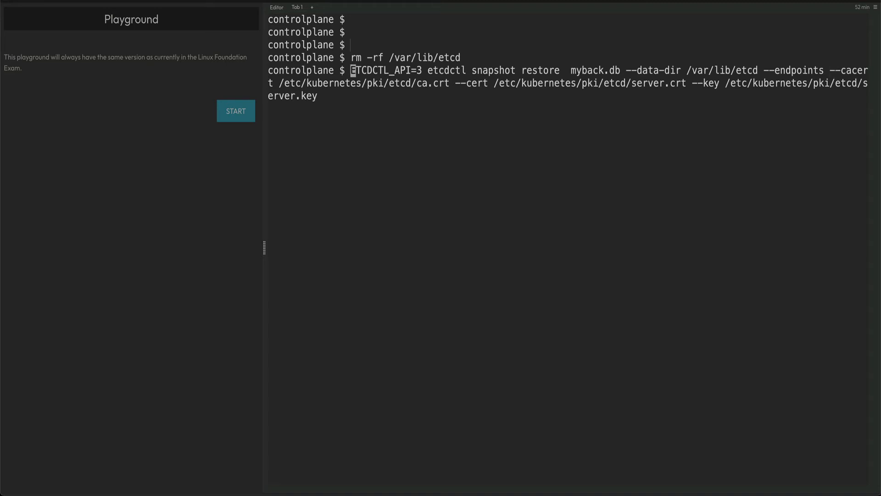
{"action": "type", "text": "#"}
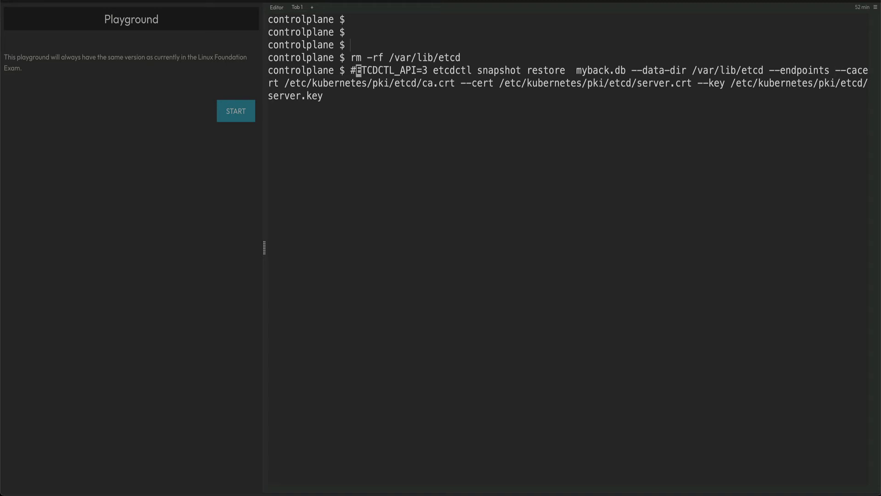
{"action": "type", "text": "rm -rf /var/lib/etcd"}
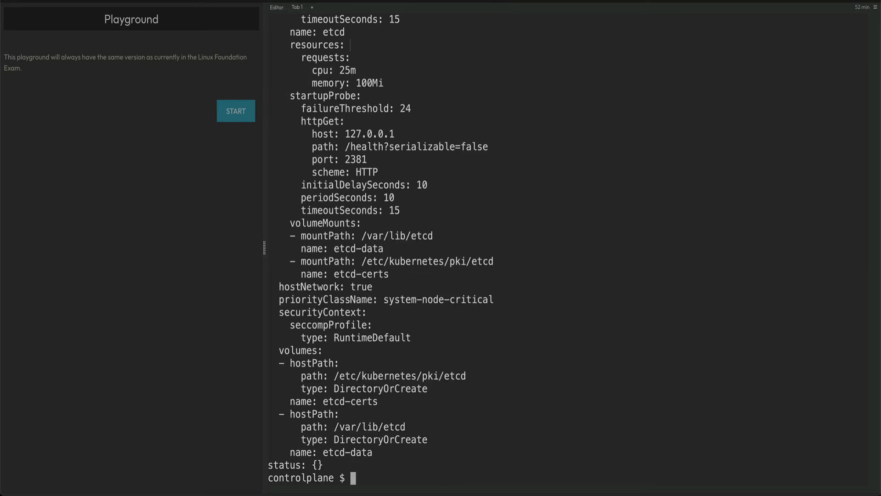
{"action": "scroll", "scroll_direction": "up", "scroll_amount": 3}
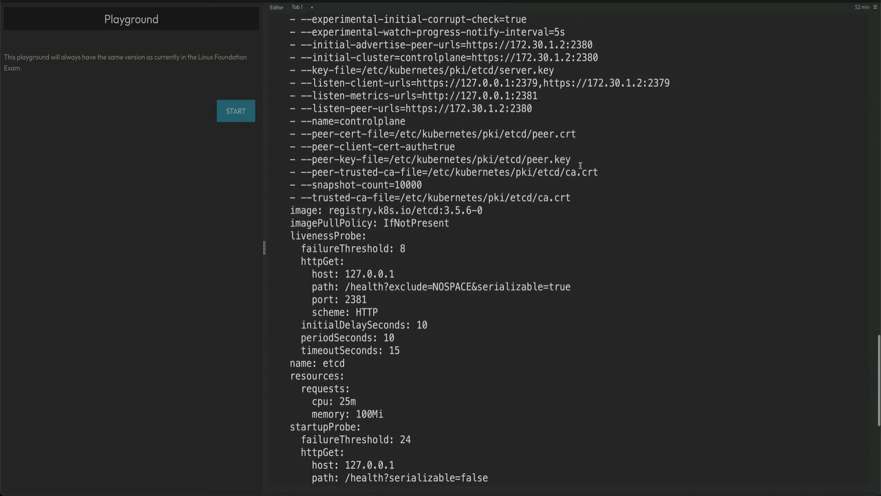
{"action": "scroll", "scroll_direction": "up", "scroll_amount": 3}
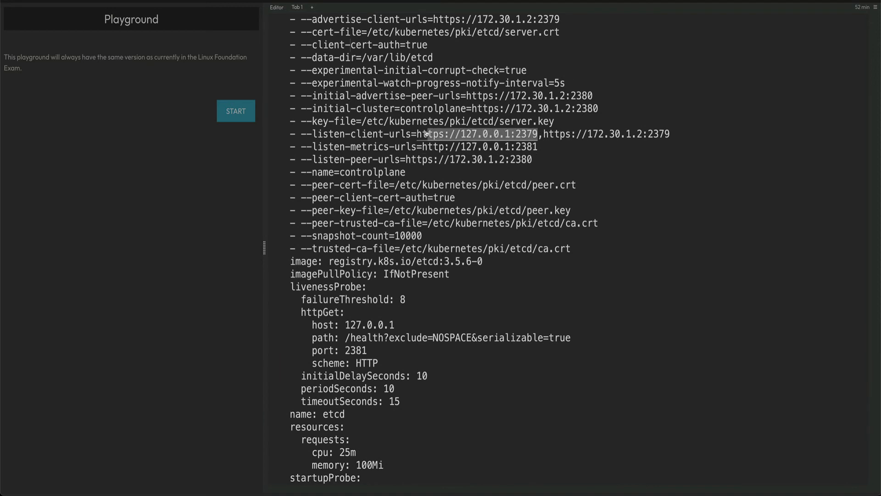
{"action": "mouse_move", "coordinate": [645, 239]}
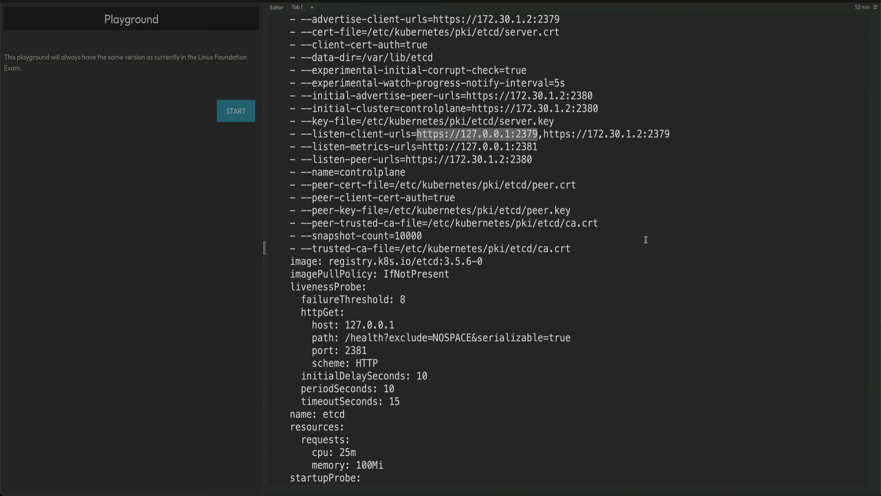
{"action": "scroll", "scroll_direction": "down", "scroll_amount": 3}
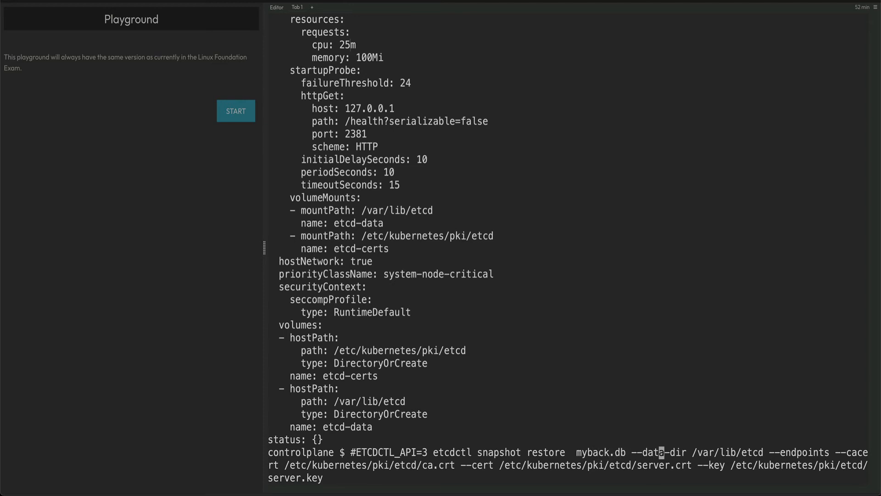
{"action": "mouse_move", "coordinate": [791, 451]}
{"action": "type", "text": " https://127.0.0.1:2379"}
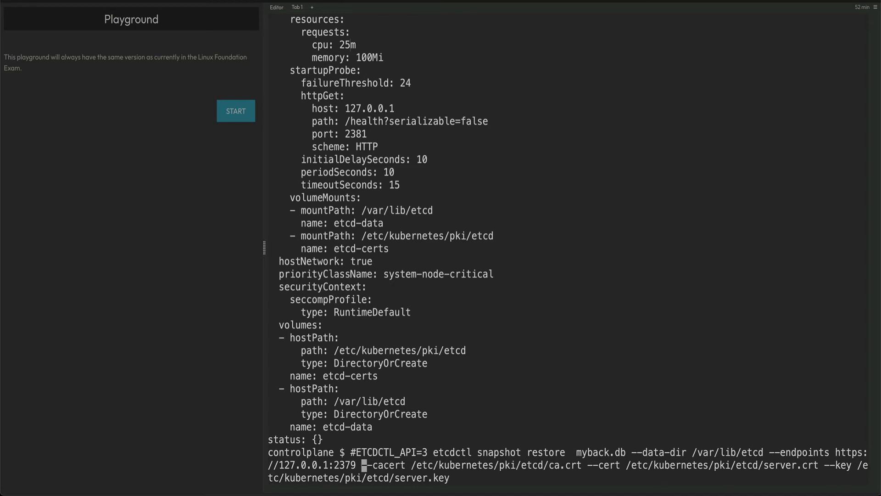
{"action": "scroll", "scroll_direction": "down", "scroll_amount": 3}
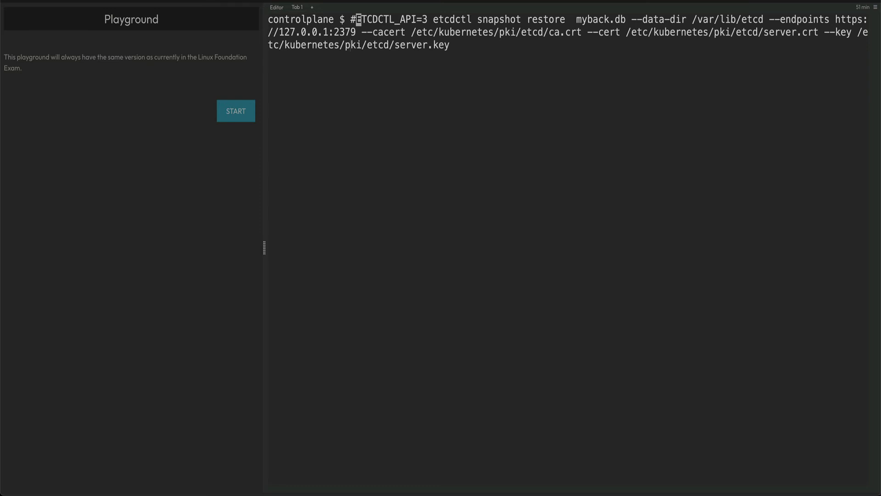
Uncomment and run the restore, clear /var/lib/etcd after the 'not empty' error, then rerun.
{"action": "key", "text": "Backspace"}
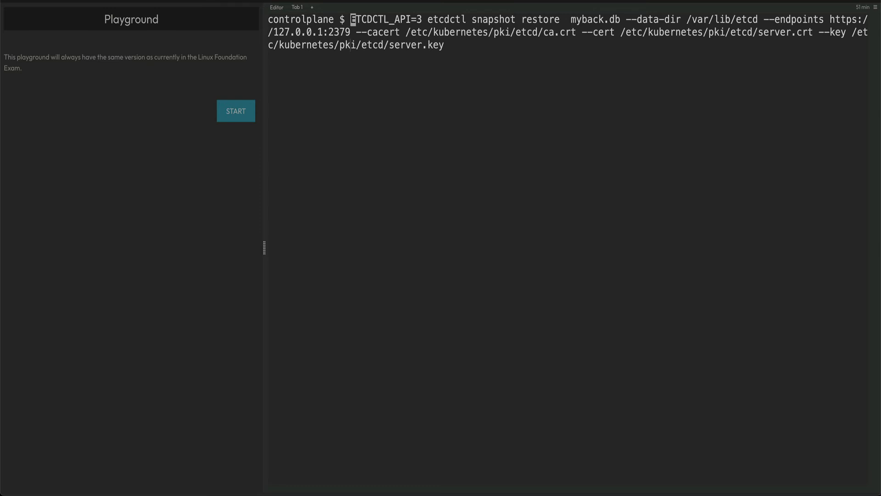
{"action": "key", "text": "Return"}
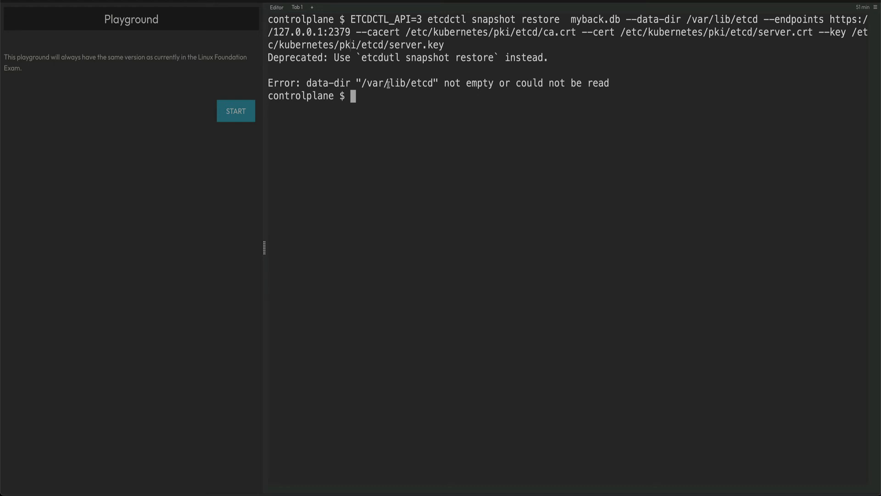
{"action": "type", "text": "rm"}
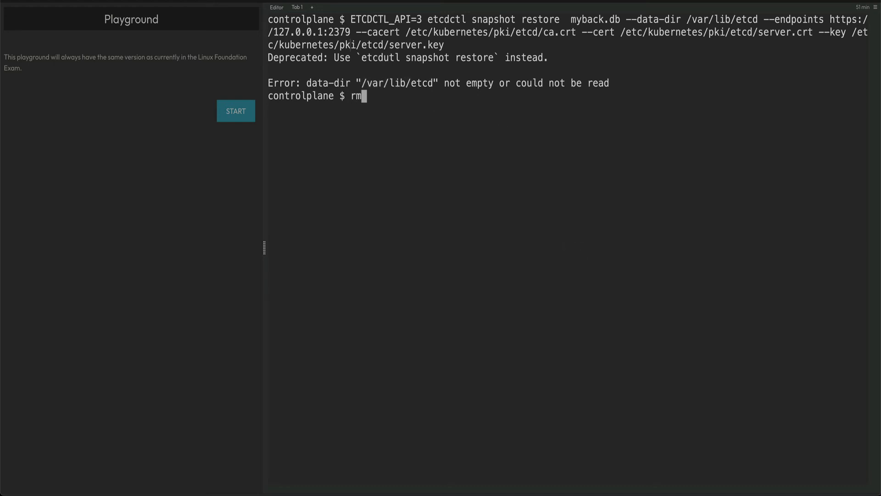
{"action": "type", "text": "-rf /var/lib/etcd"}
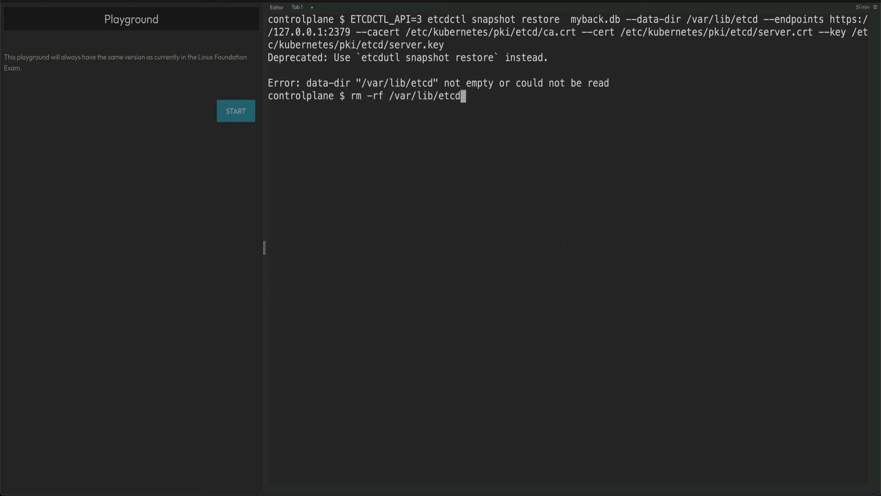
{"action": "key", "text": "Return"}
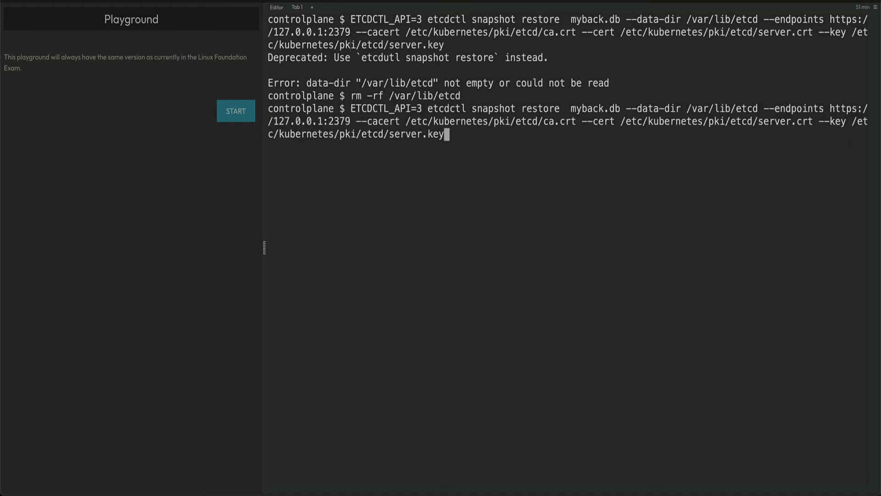
{"action": "key", "text": "Return"}
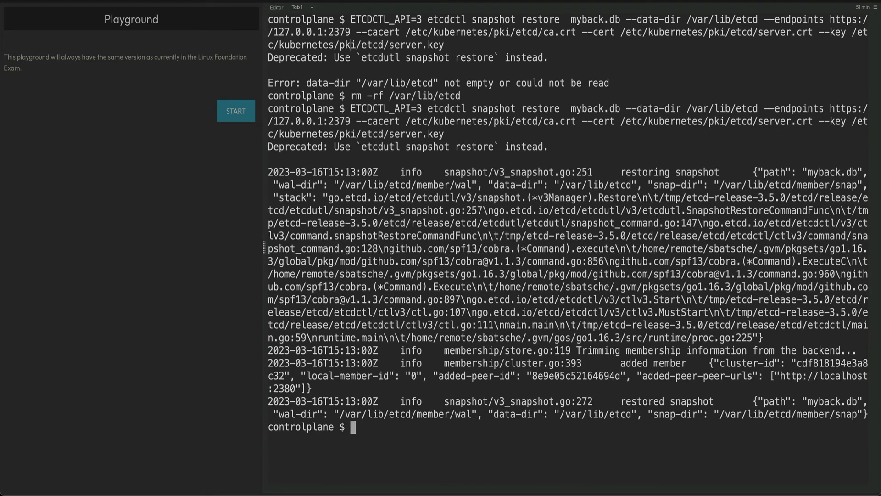
{"action": "mouse_move", "coordinate": [617, 403]}
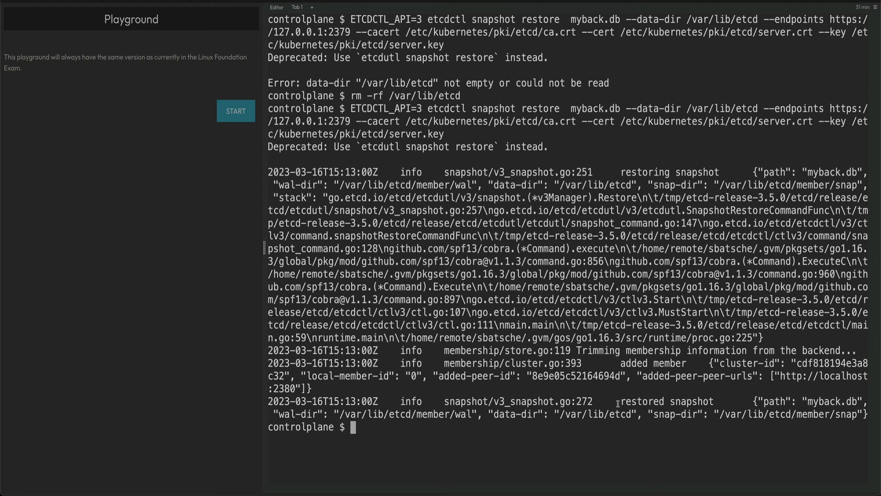
{"action": "mouse_move", "coordinate": [577, 430]}
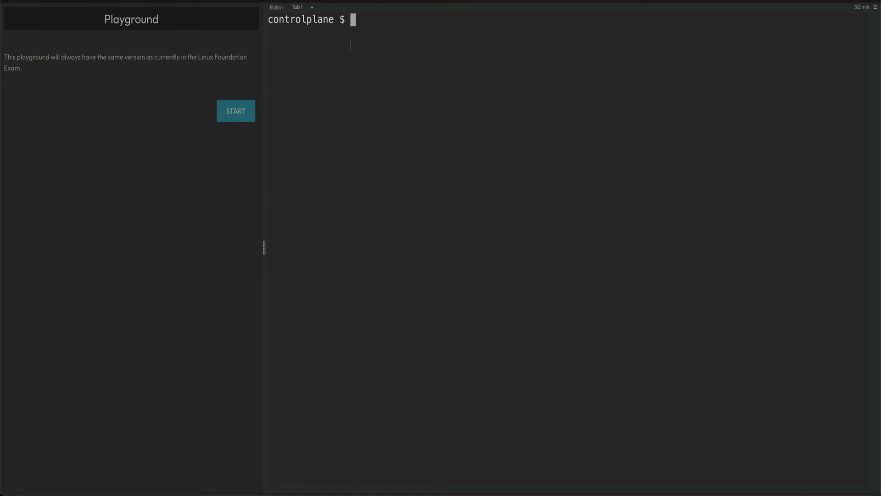
Run 'kubectl get pods -n kube-system' and confirm etcd-controlplane and the other system pods are Running.
{"action": "type", "text": "kubectl"}
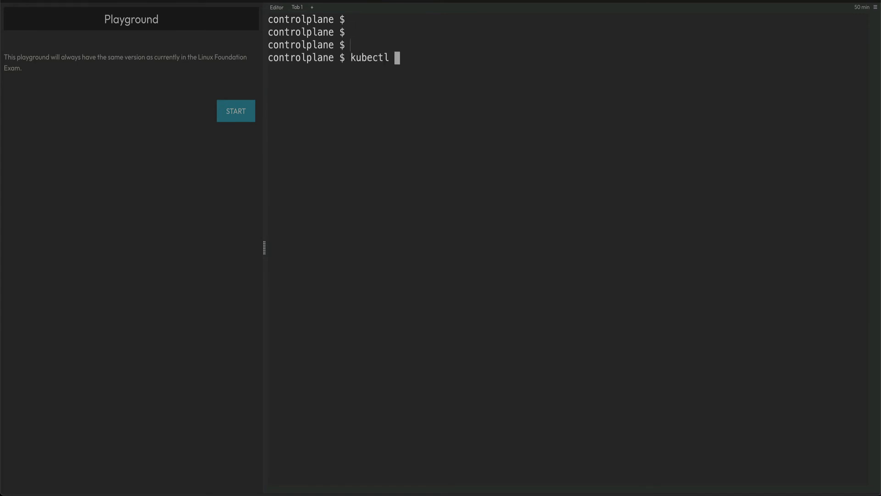
{"action": "type", "text": "get pods"}
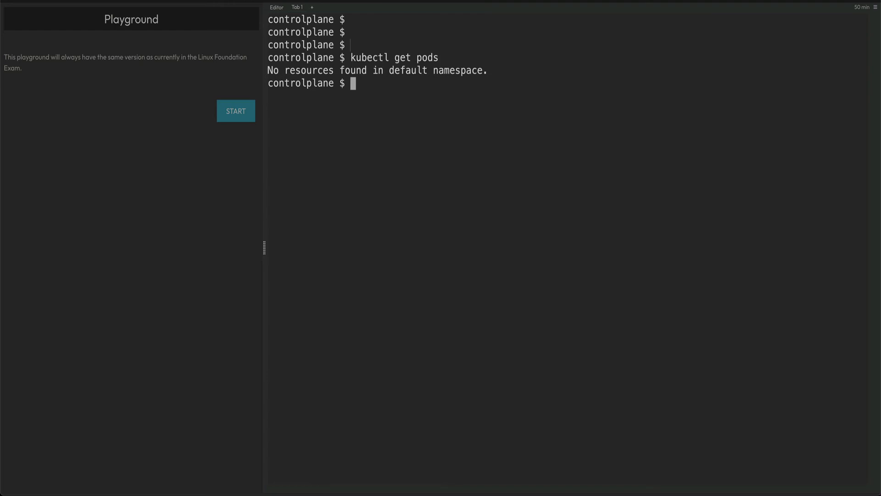
{"action": "type", "text": "kubectl"}
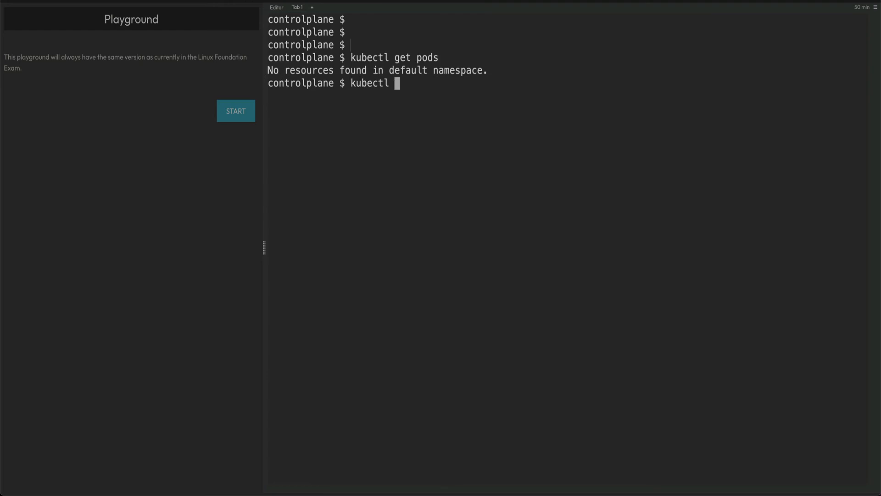
{"action": "type", "text": "get"}
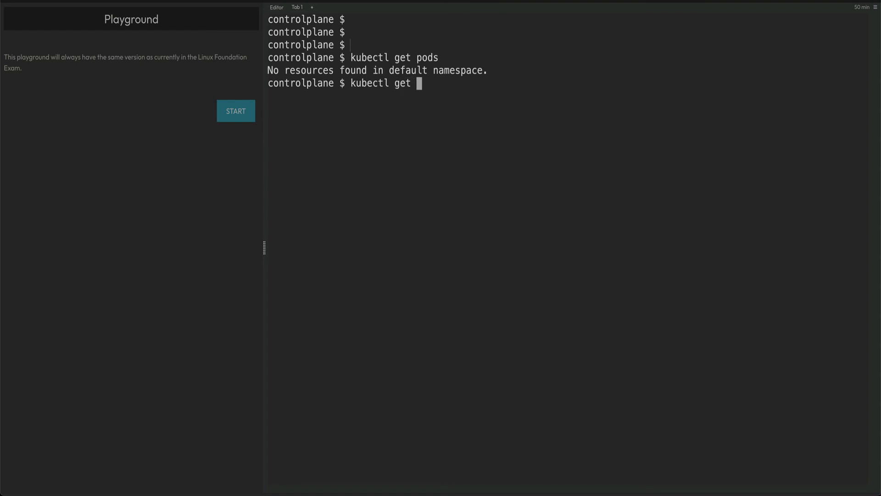
{"action": "type", "text": "pods -n"}
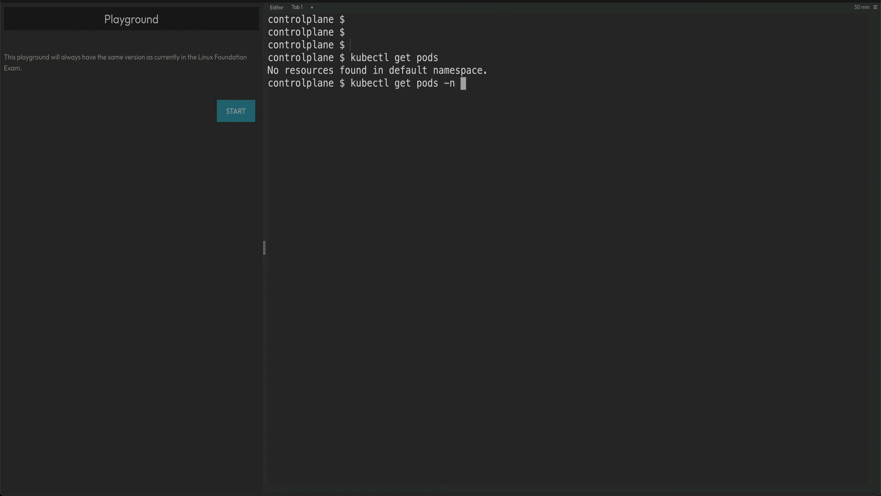
{"action": "type", "text": "kube-sy^C"}
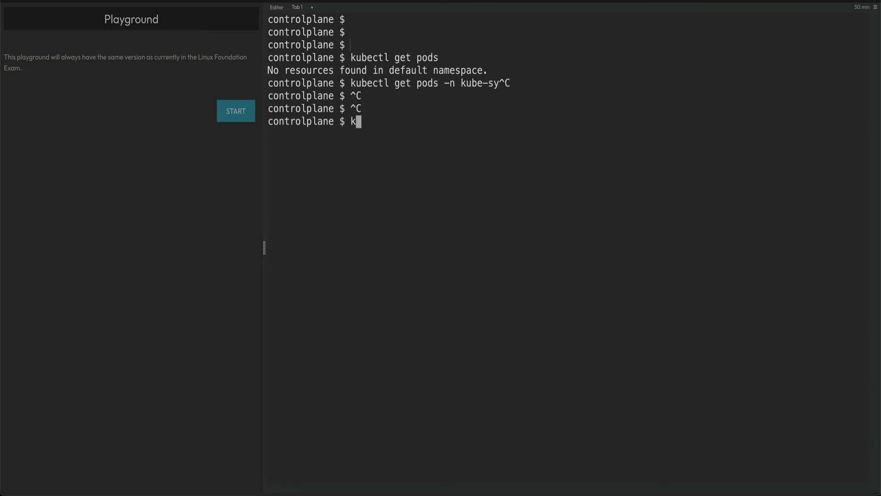
{"action": "type", "text": "ubectl get pod"}
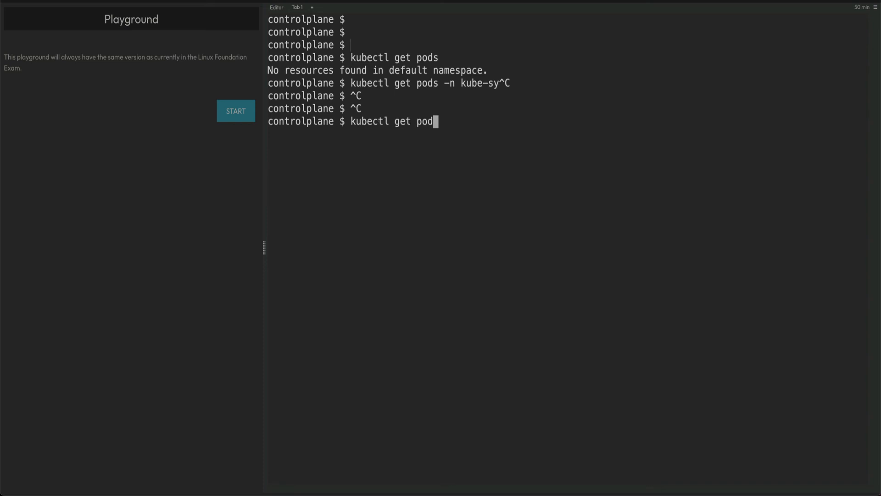
{"action": "type", "text": "s -n ku"}
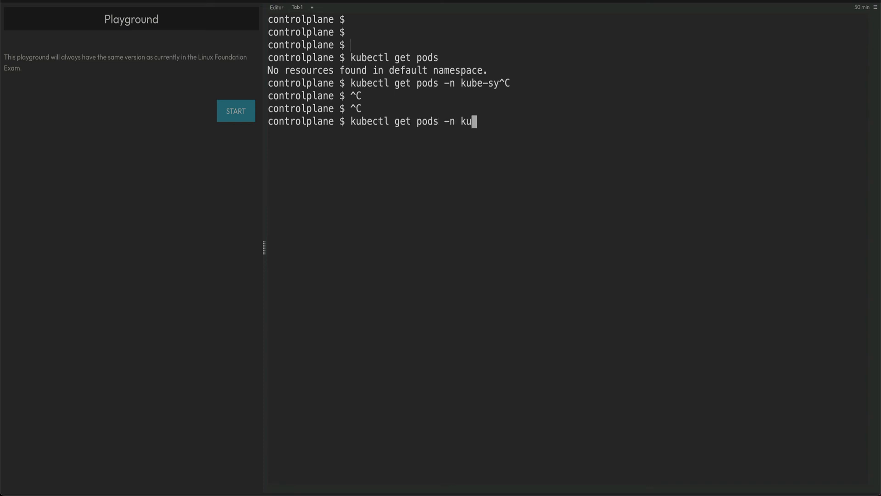
{"action": "type", "text": "be-system"}
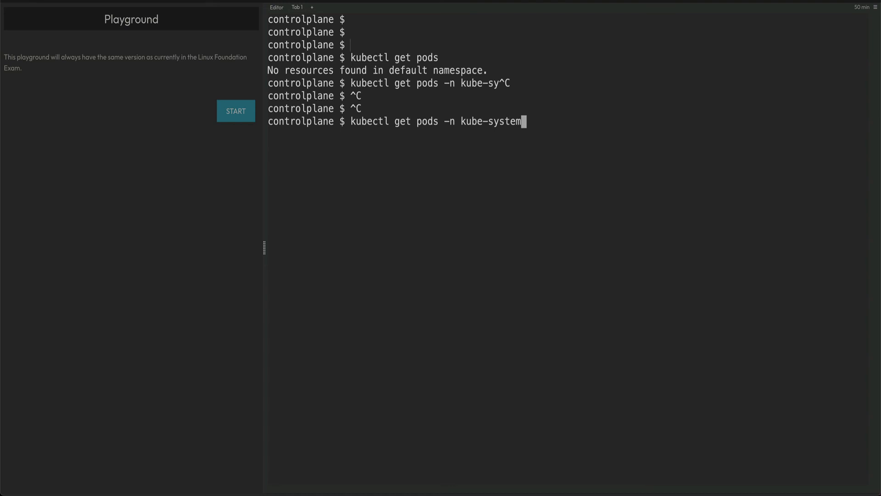
{"action": "key", "text": "Return"}
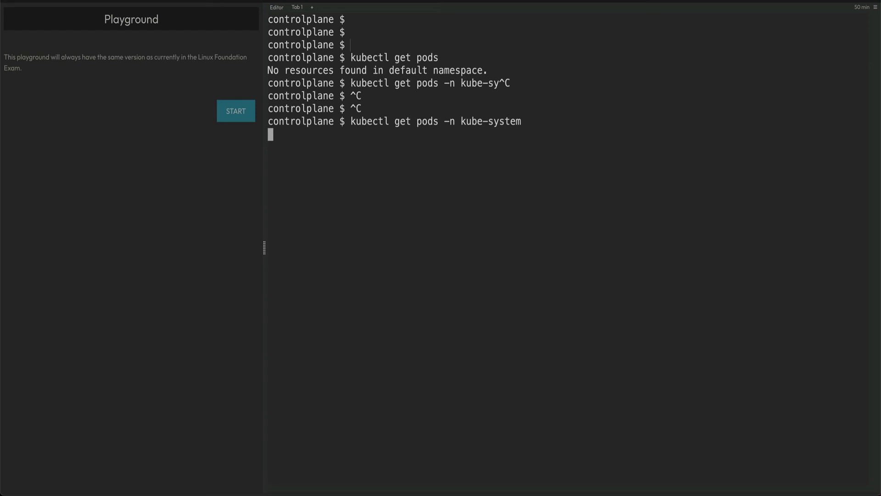
{"action": "key", "text": "Return"}
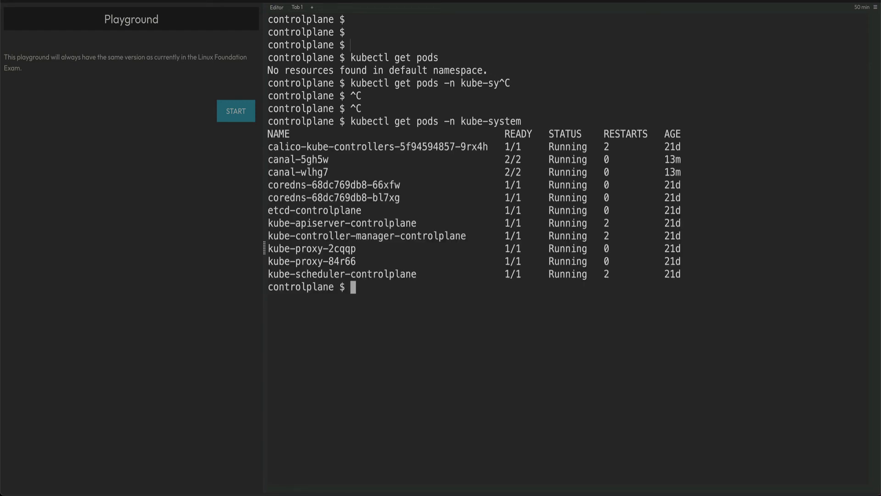
{"action": "mouse_move", "coordinate": [459, 326]}
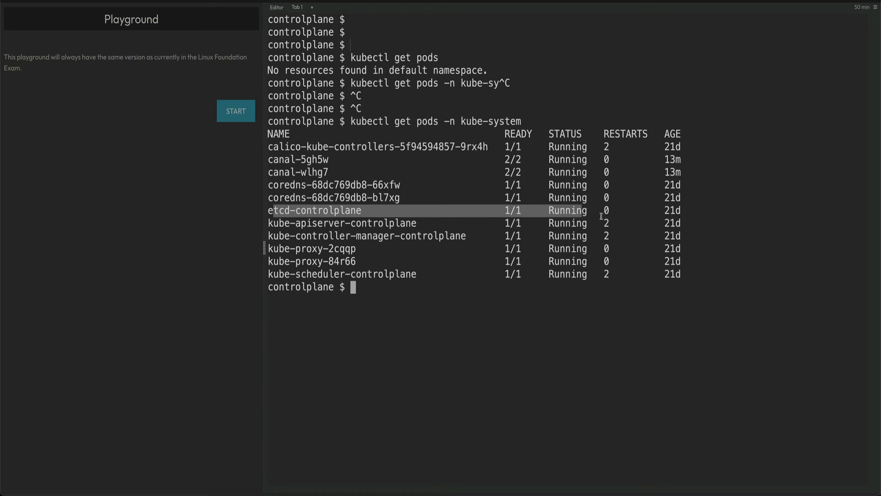
{"action": "mouse_move", "coordinate": [589, 215]}
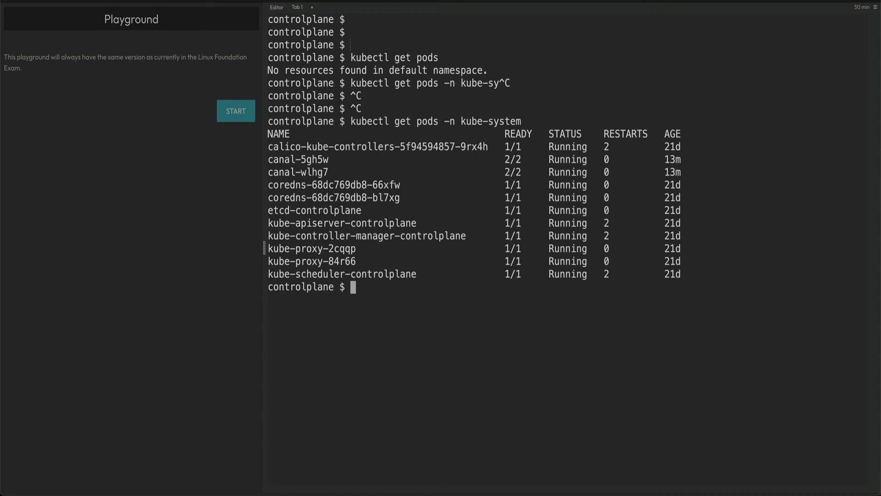
Describe the etcd-controlplane pod in kube-system and check its 61s-old back-off event.
{"action": "type", "text": "kubectl de"}
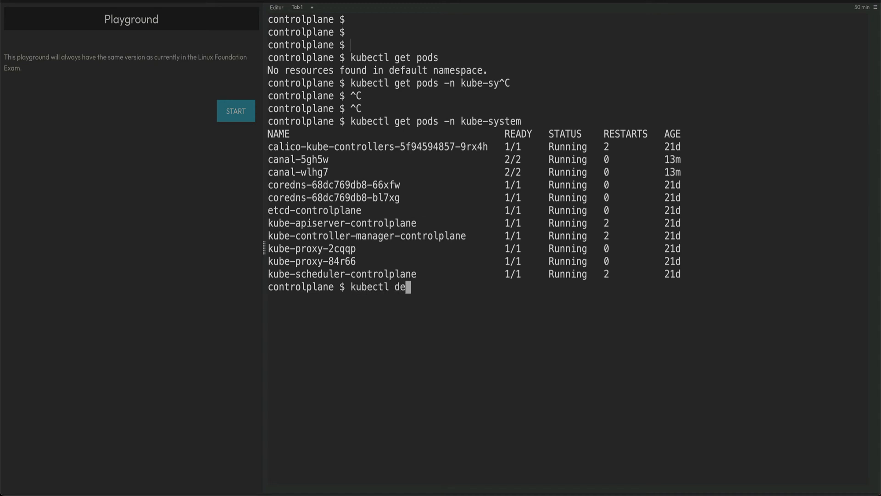
{"action": "type", "text": "scribe po"}
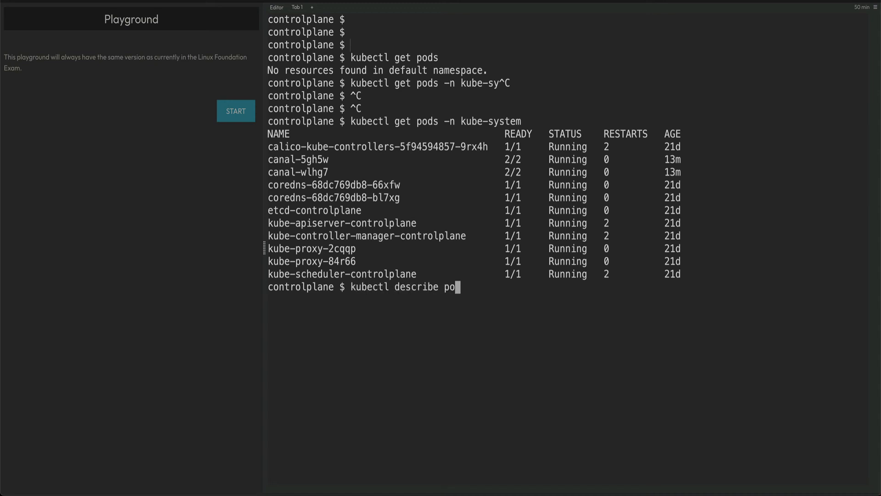
{"action": "type", "text": "ds"}
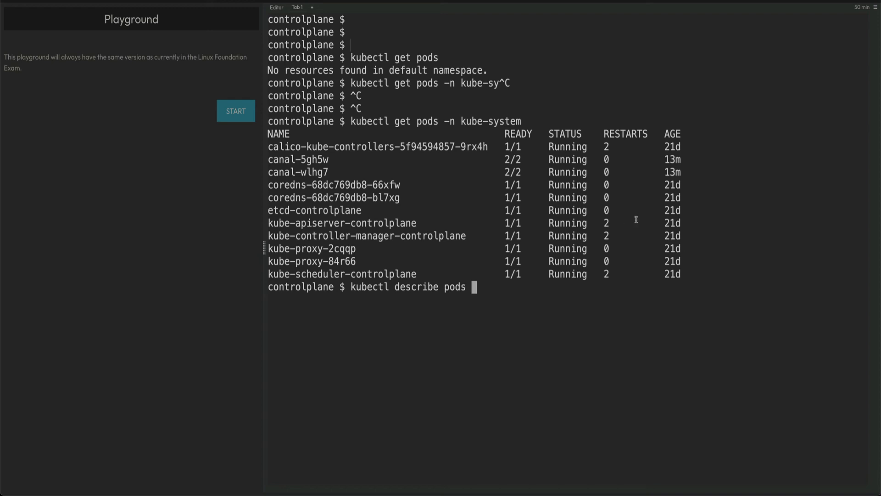
{"action": "mouse_move", "coordinate": [537, 207]}
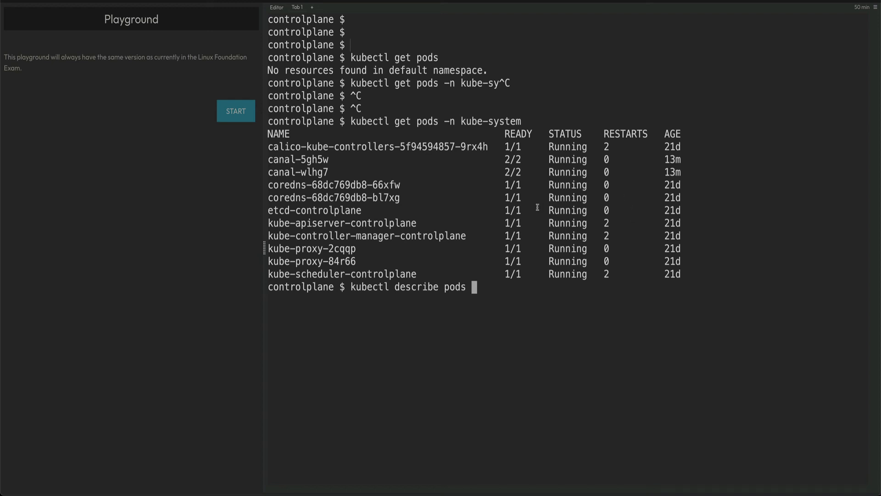
{"action": "mouse_move", "coordinate": [598, 208]}
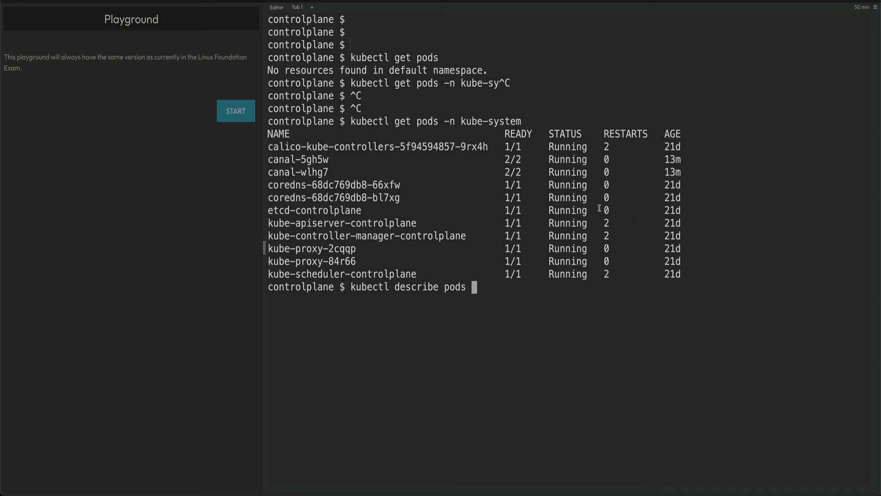
{"action": "double_click", "coordinate": [314, 209]}
{"action": "type", "text": " etcd-controlplane -n"}
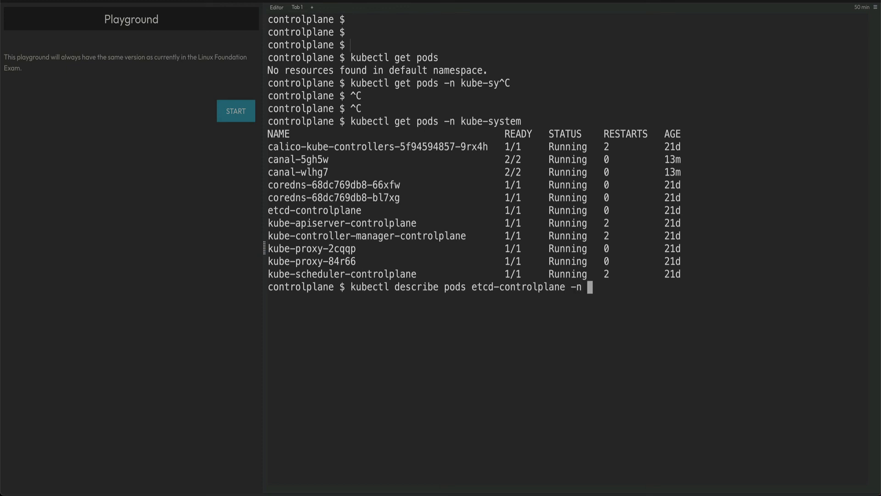
{"action": "type", "text": "kube-syste"}
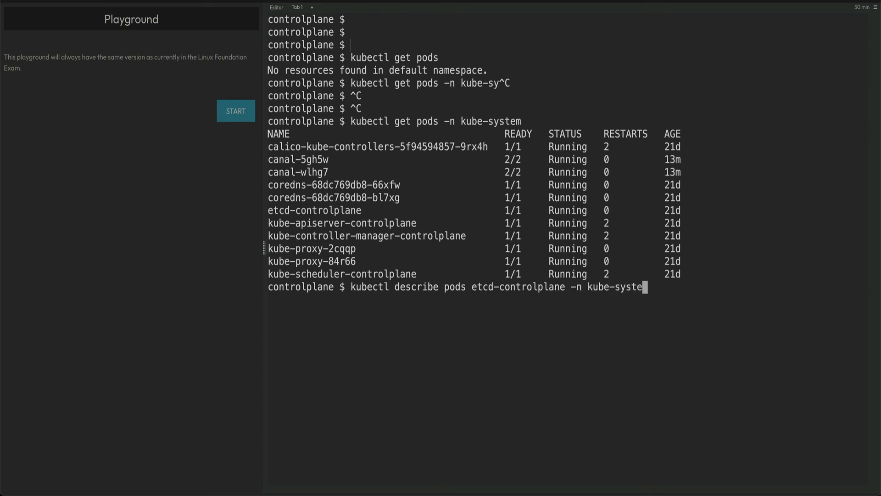
{"action": "key", "text": "Return"}
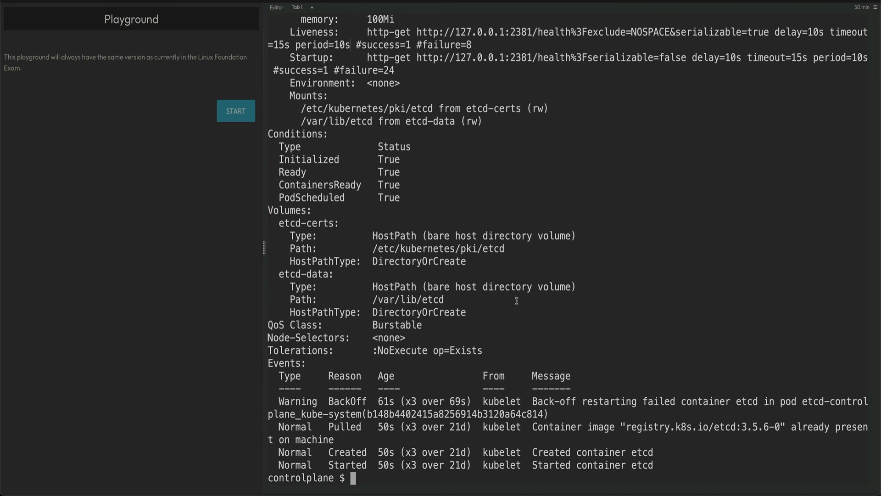
{"action": "mouse_move", "coordinate": [375, 401]}
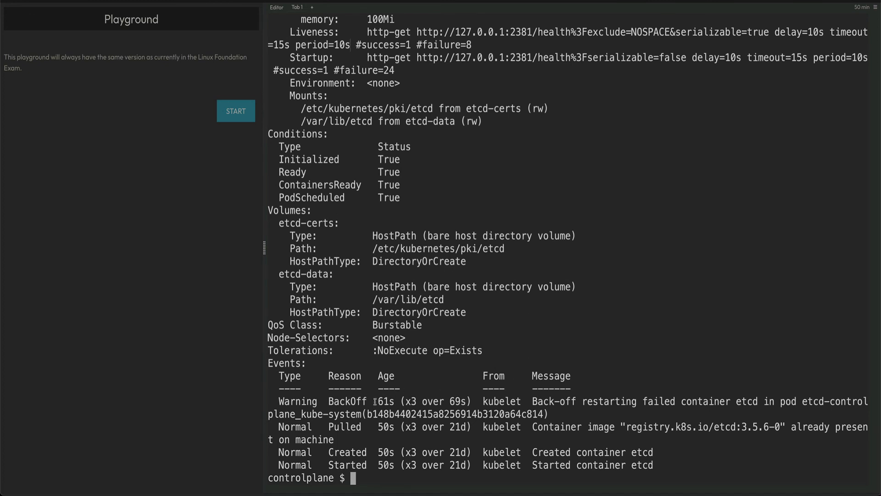
{"action": "double_click", "coordinate": [385, 401]}
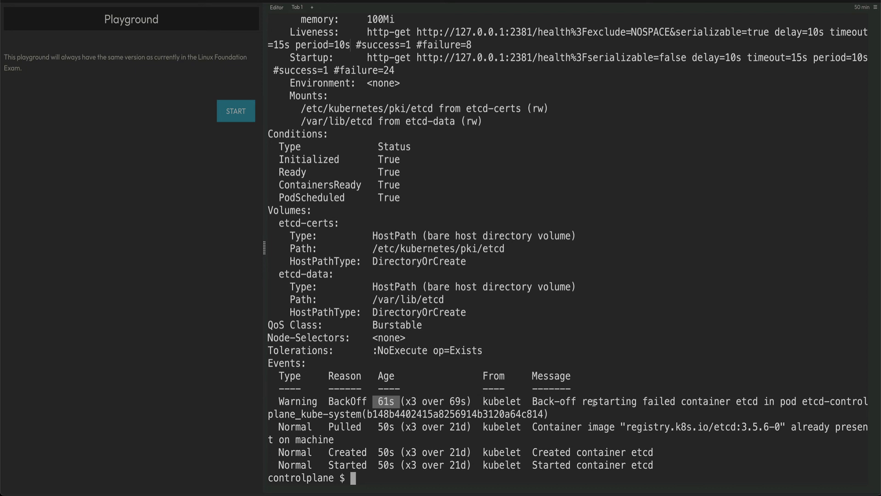
{"action": "mouse_move", "coordinate": [571, 421]}
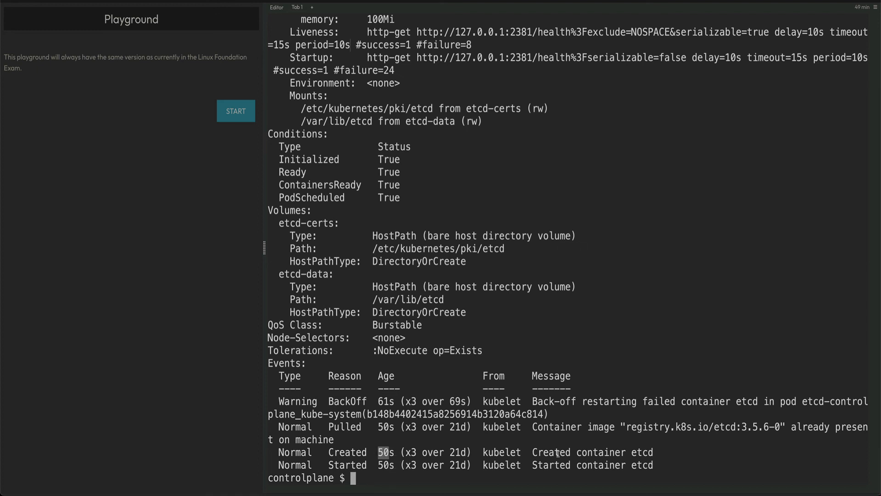
{"action": "mouse_move", "coordinate": [629, 422]}
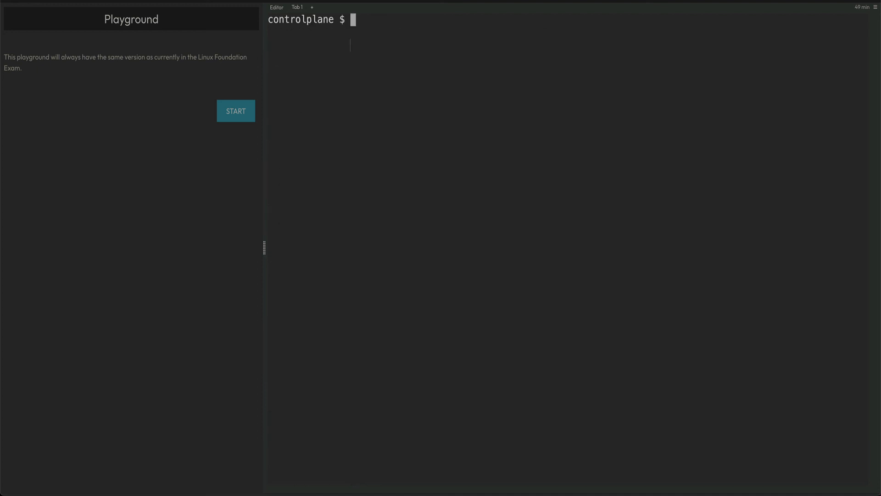
Re-list kube-system pods, showing etcd-controlplane Running with 2 restarts.
{"action": "type", "text": "kubectl describe pods etcd-controlplane -n kube-system"}
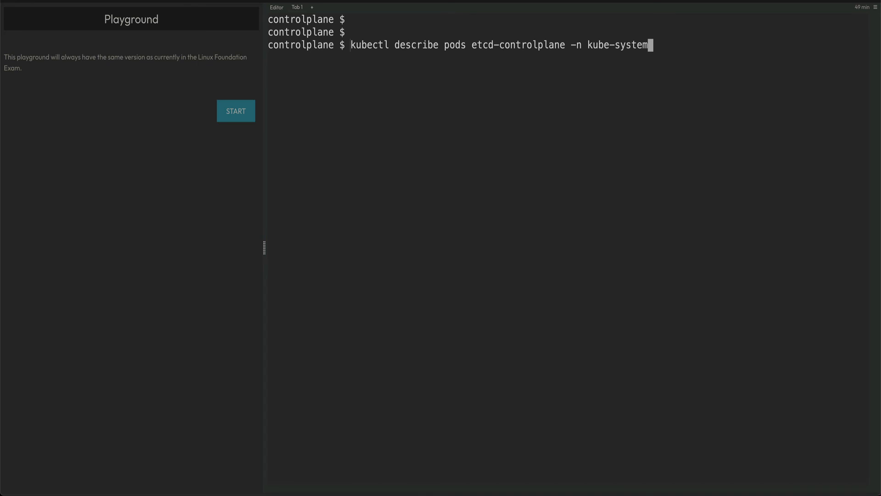
{"action": "key", "text": "Return"}
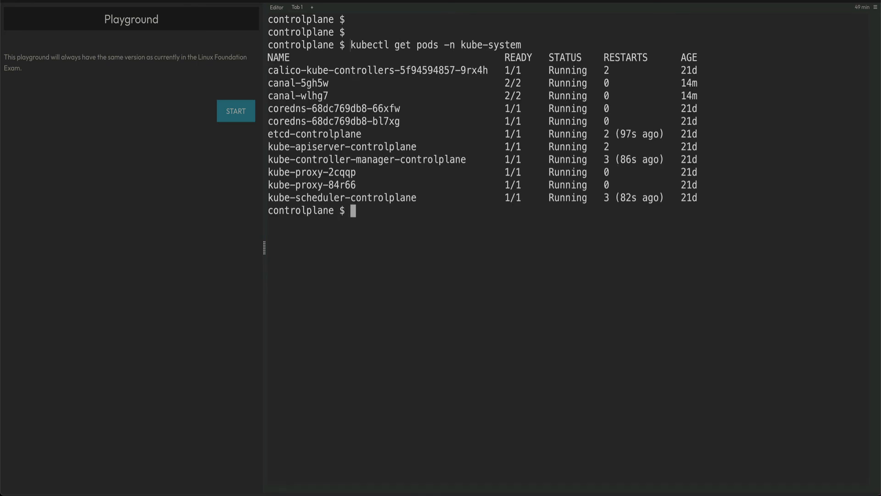
{"action": "mouse_move", "coordinate": [663, 135]}
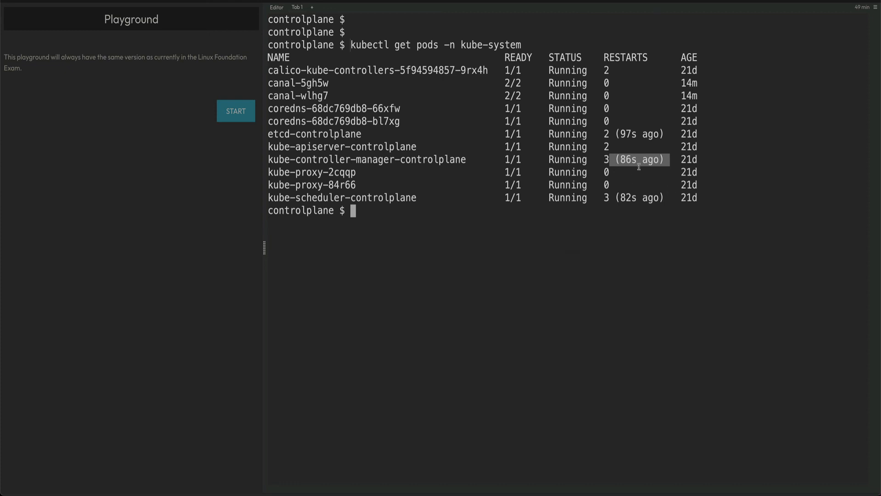
{"action": "mouse_move", "coordinate": [682, 271]}
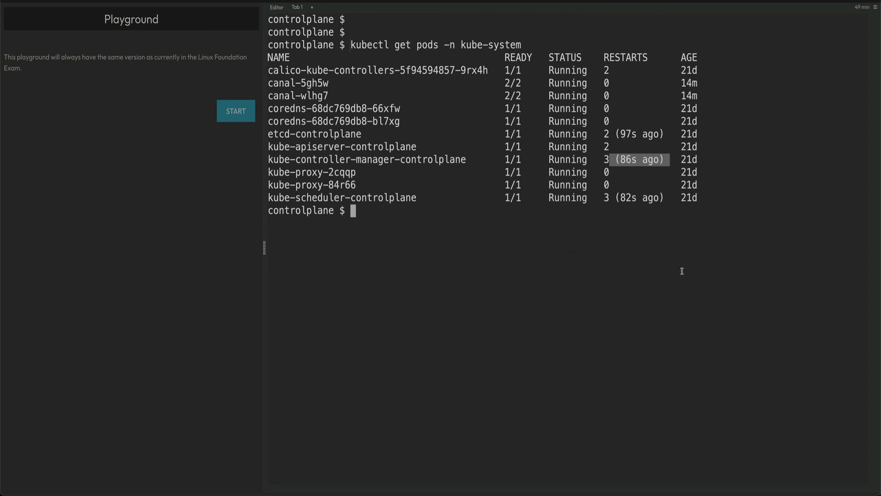
{"action": "mouse_move", "coordinate": [597, 156]}
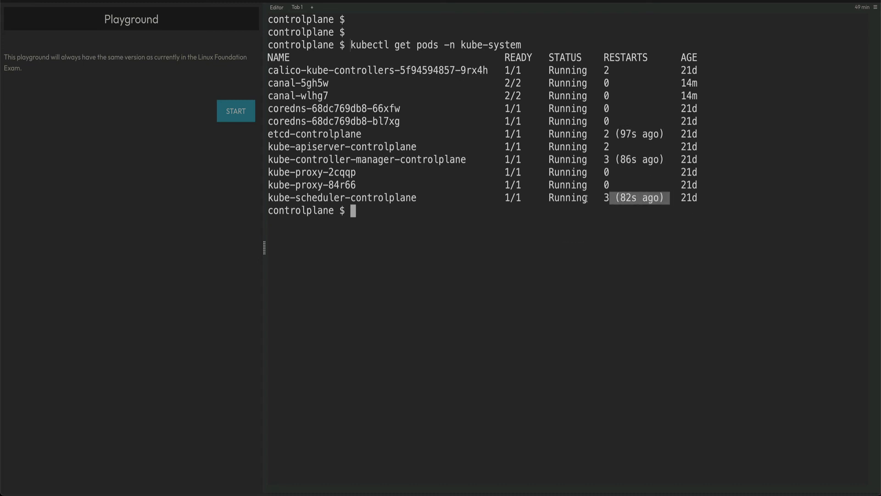
{"action": "mouse_move", "coordinate": [724, 242]}
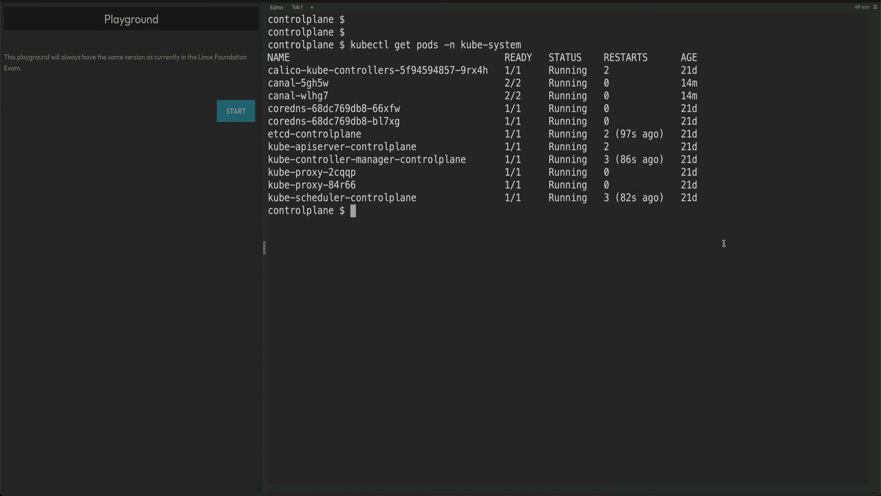